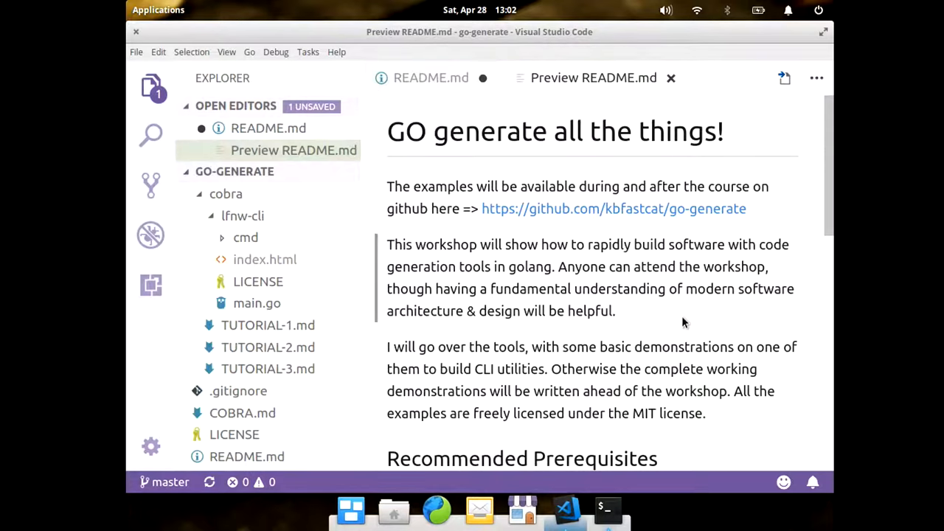
Open COBRA.md from the Topics list and show its rendered Markdown preview
{"action": "scroll", "scroll_direction": "down", "scroll_amount": 3}
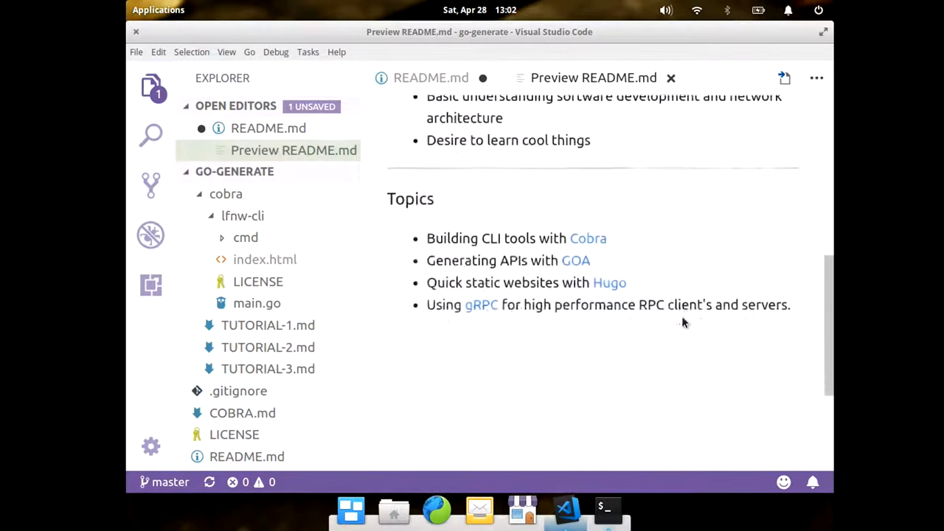
{"action": "scroll", "scroll_direction": "down", "scroll_amount": 3}
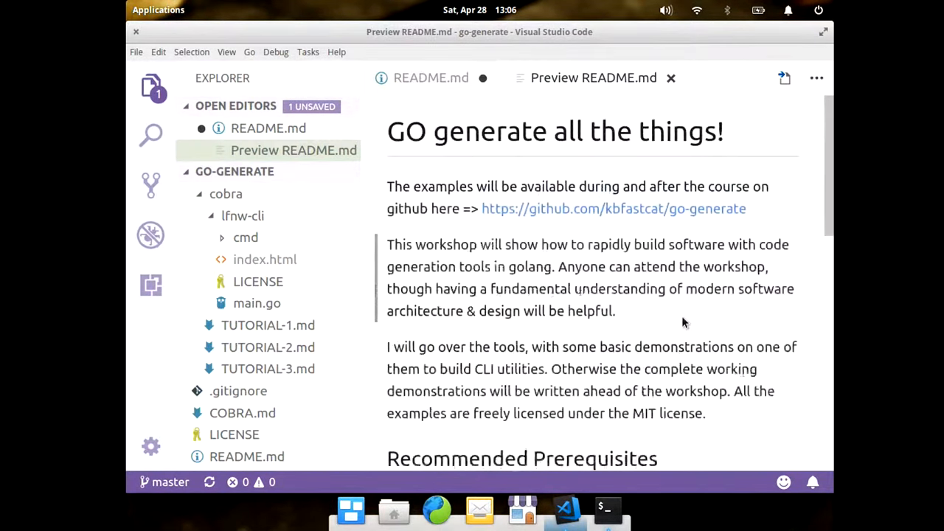
{"action": "mouse_move", "coordinate": [544, 244]}
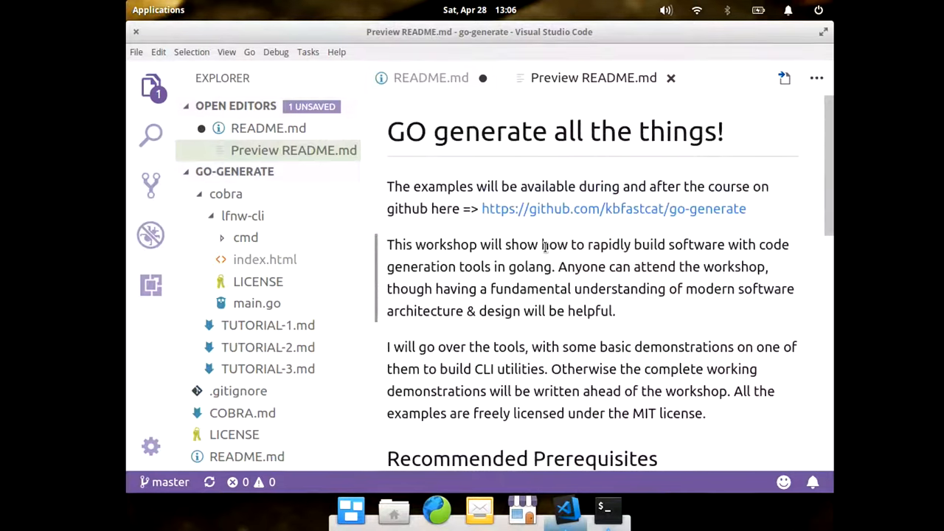
{"action": "mouse_move", "coordinate": [607, 239]}
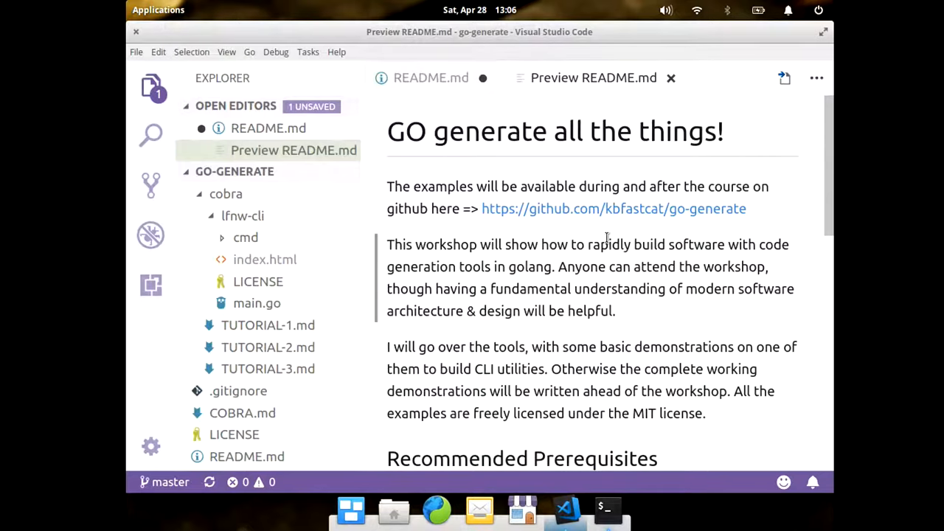
{"action": "scroll", "scroll_direction": "down", "scroll_amount": 3}
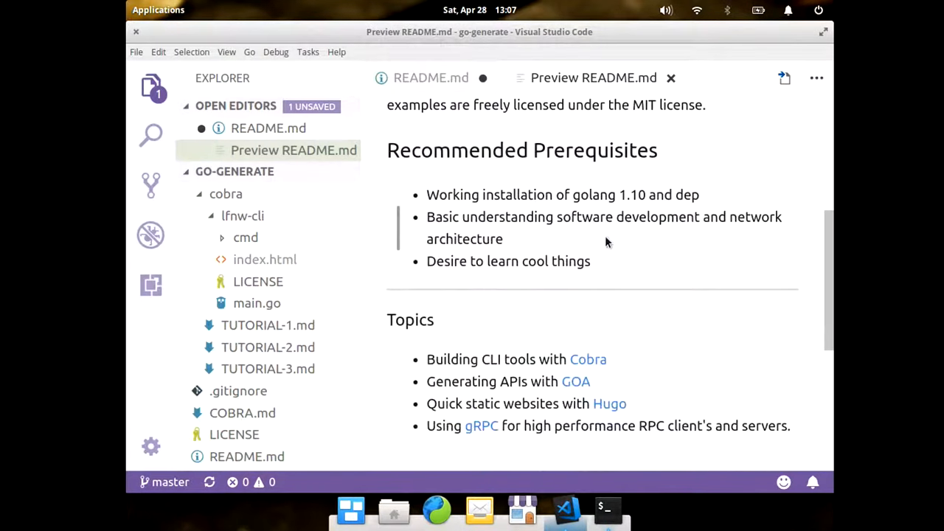
{"action": "scroll", "scroll_direction": "down", "scroll_amount": 3}
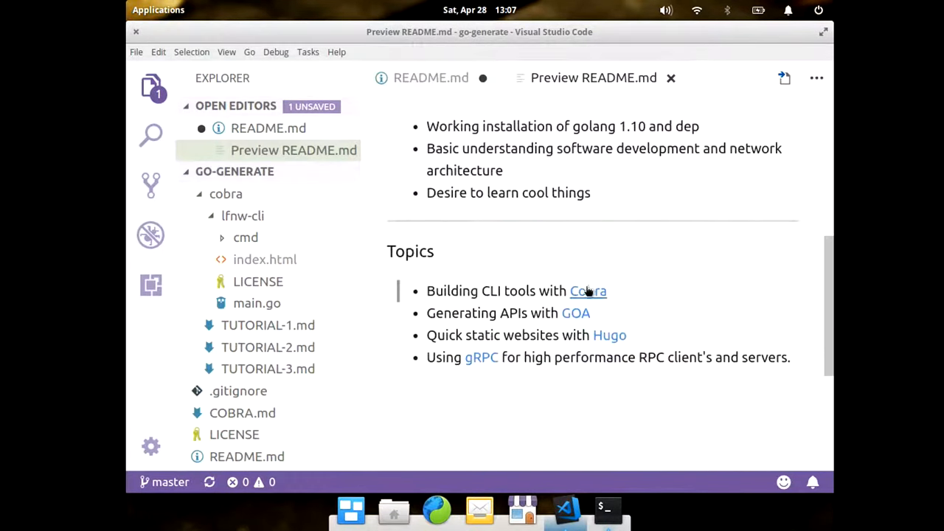
{"action": "left_click", "coordinate": [588, 290]}
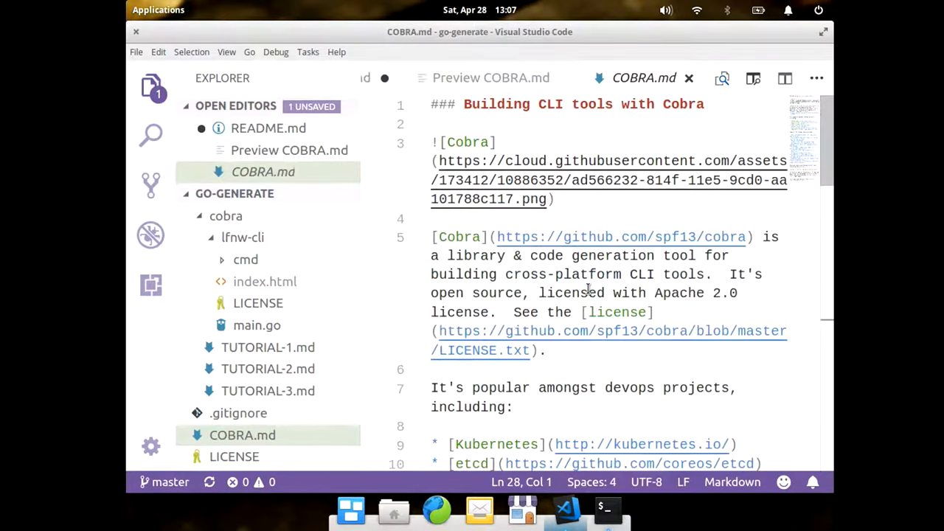
{"action": "mouse_move", "coordinate": [491, 78]}
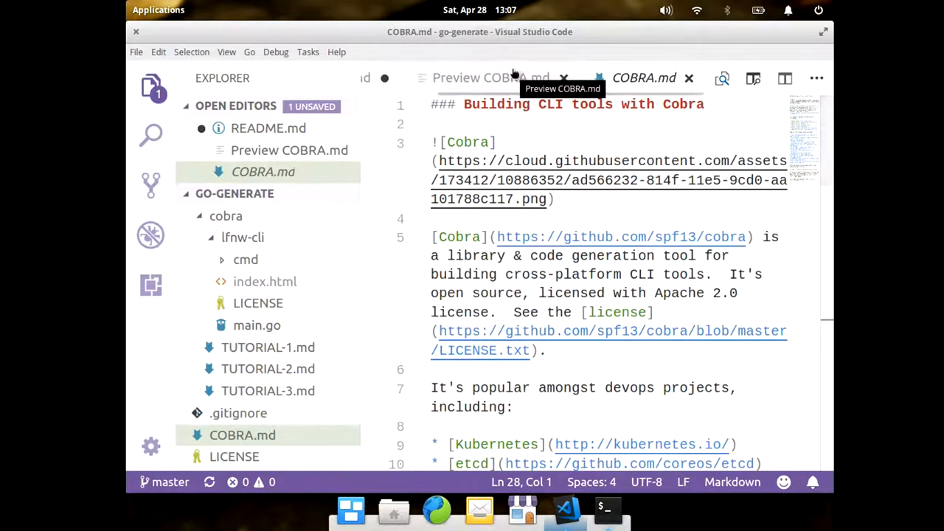
{"action": "left_click", "coordinate": [490, 77]}
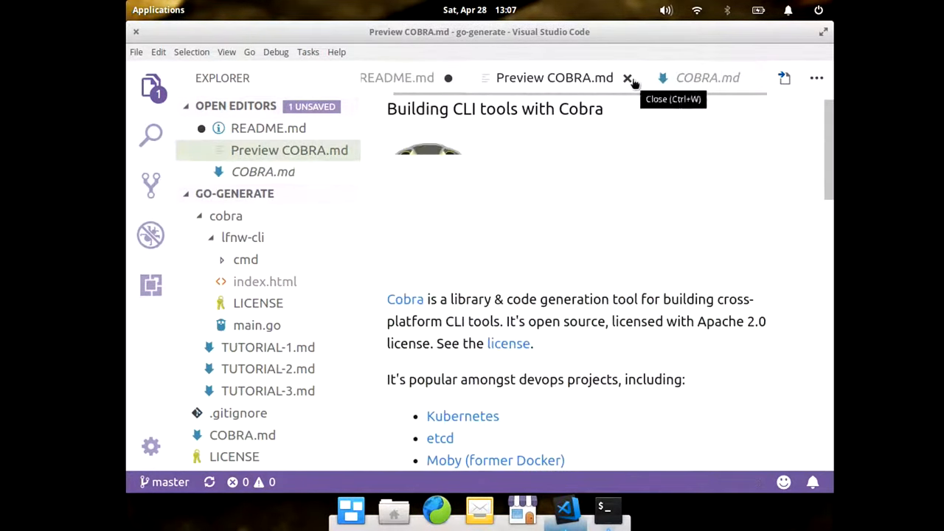
Close the extra preview tab and README.md, discarding README's unsaved edits
{"action": "left_click", "coordinate": [628, 77]}
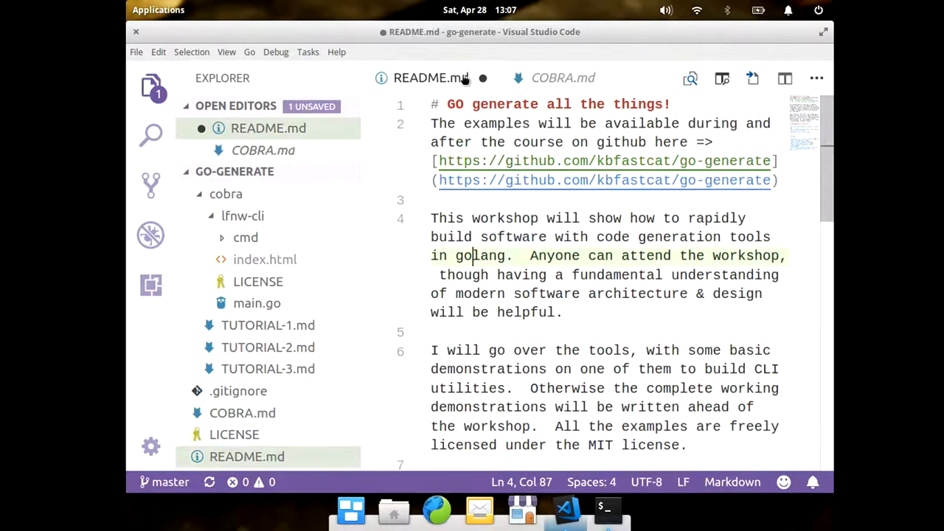
{"action": "left_click", "coordinate": [482, 77]}
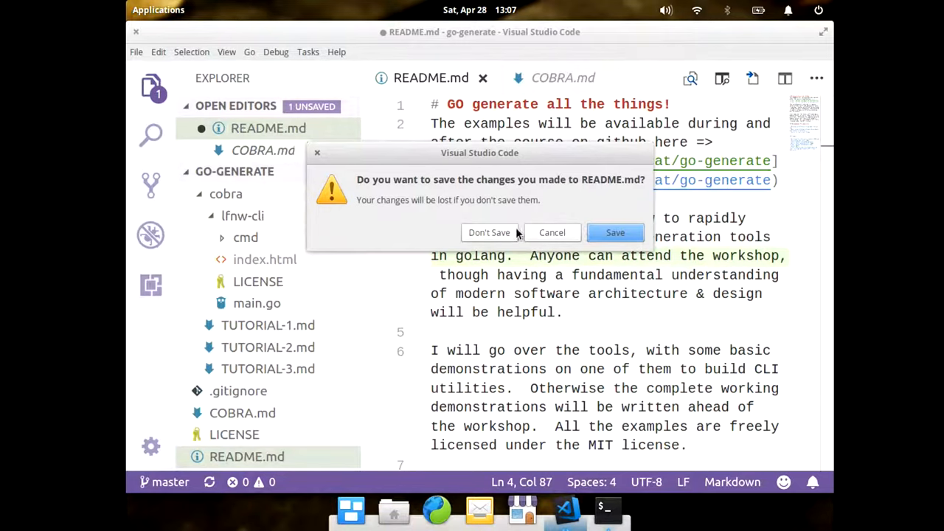
{"action": "left_click", "coordinate": [489, 232]}
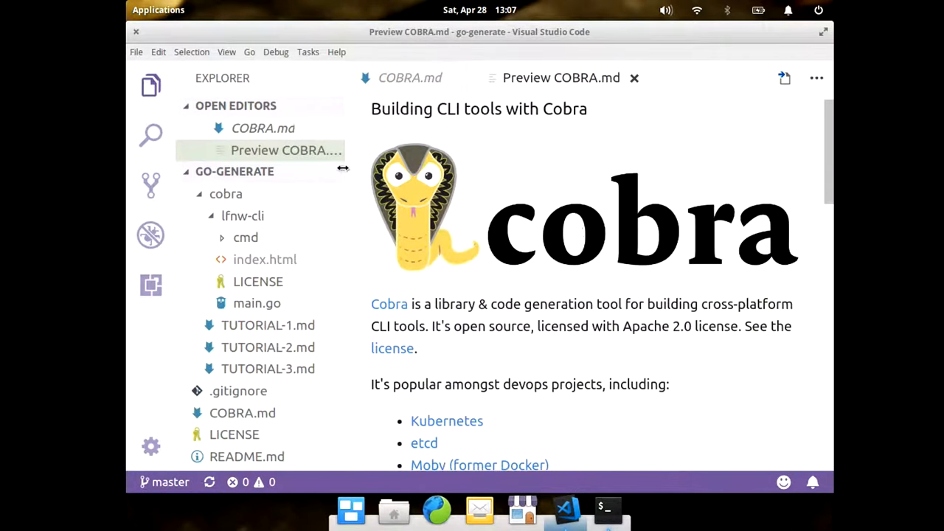
{"action": "mouse_move", "coordinate": [332, 175]}
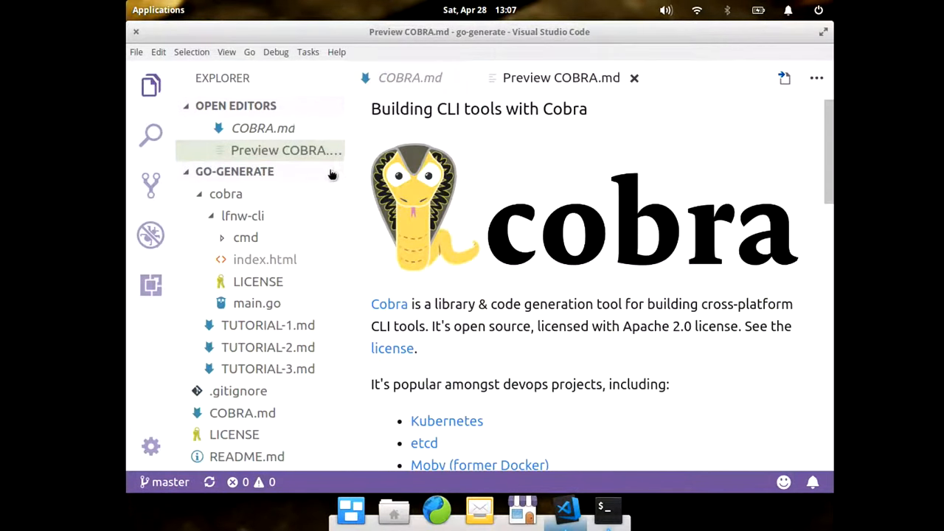
{"action": "scroll", "scroll_direction": "down", "scroll_amount": 3}
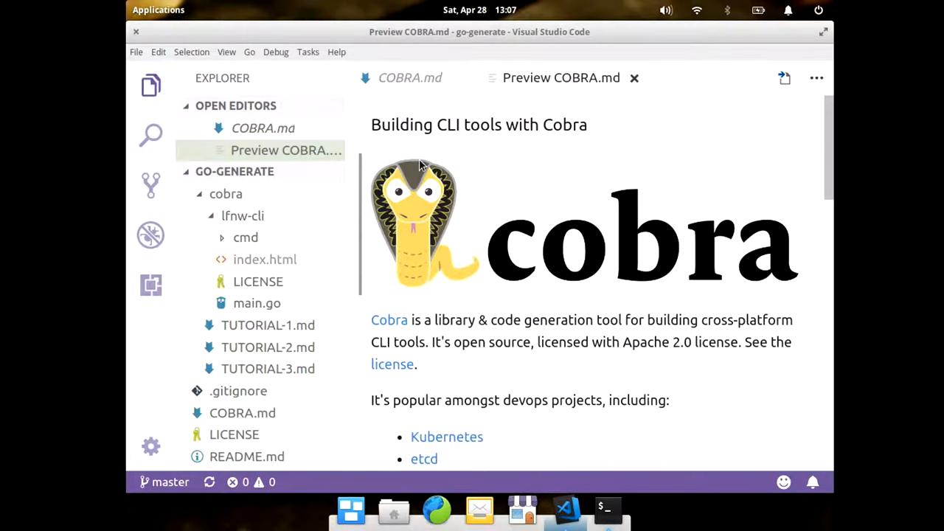
{"action": "scroll", "scroll_direction": "down", "scroll_amount": 3}
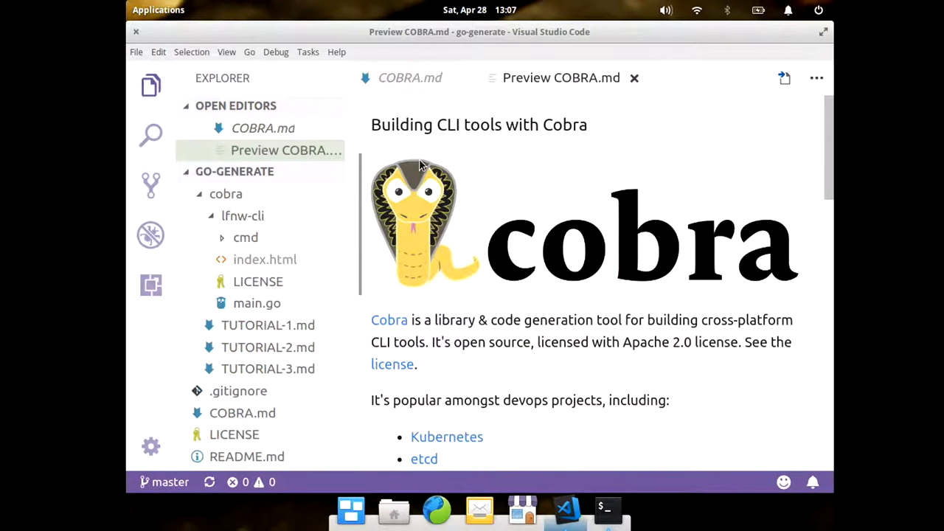
{"action": "scroll", "scroll_direction": "down", "scroll_amount": 3}
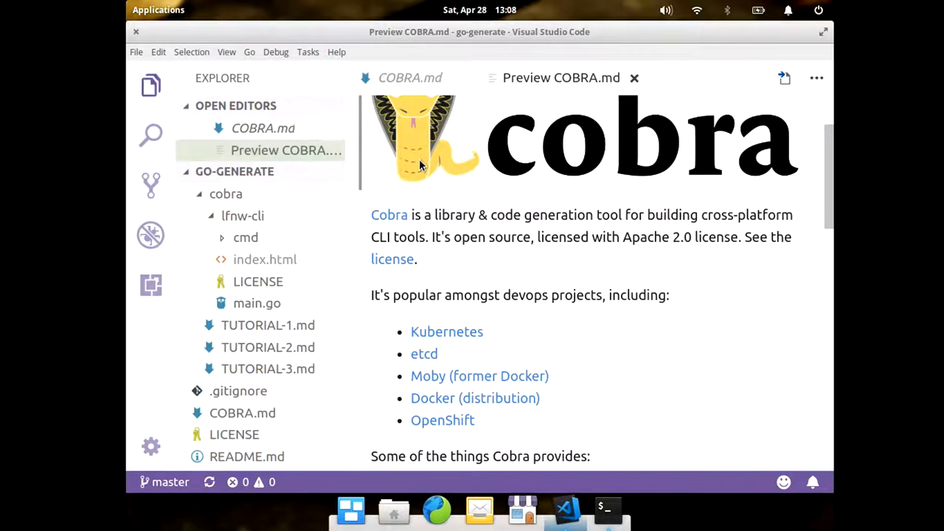
{"action": "scroll", "scroll_direction": "down", "scroll_amount": 3}
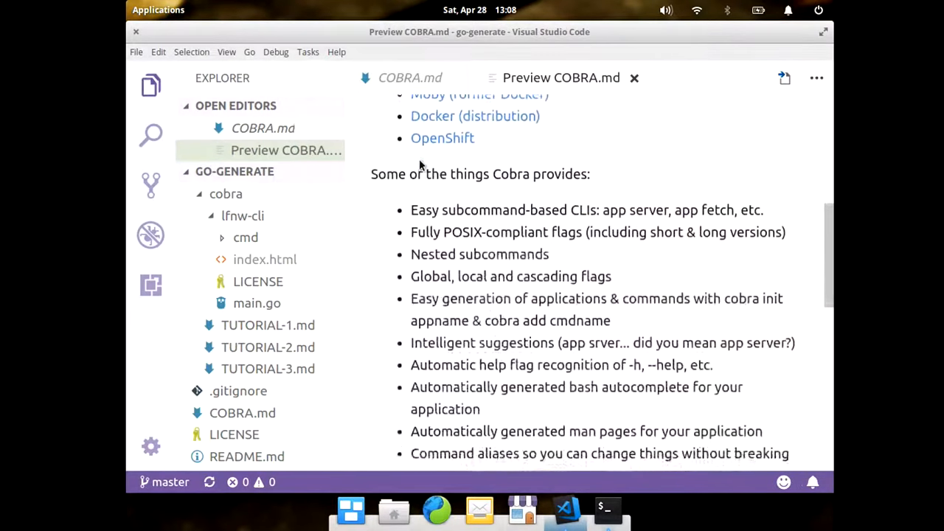
{"action": "scroll", "scroll_direction": "down", "scroll_amount": 3}
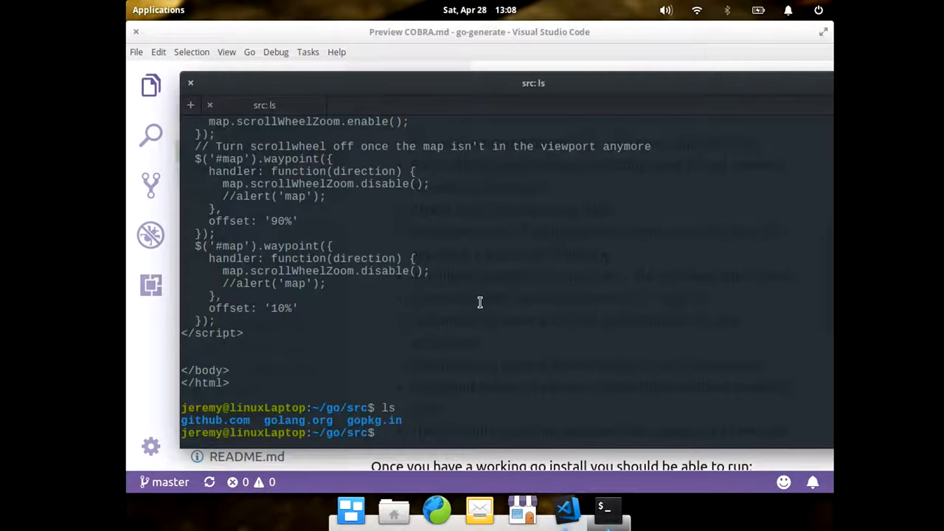
Run cobra init lfnw-cli in ~/go/src and cd into the new lfnw-cli directory
{"action": "type", "text": "cobra"}
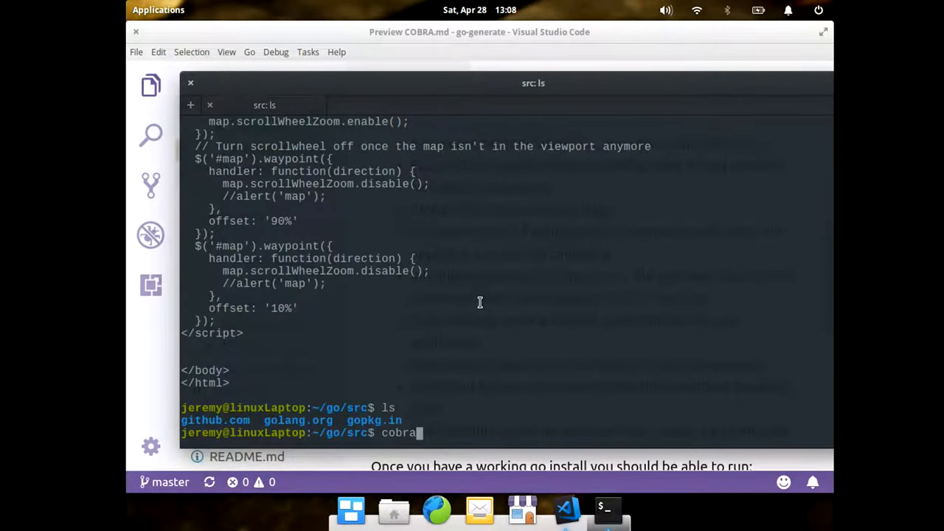
{"action": "mouse_move", "coordinate": [413, 120]}
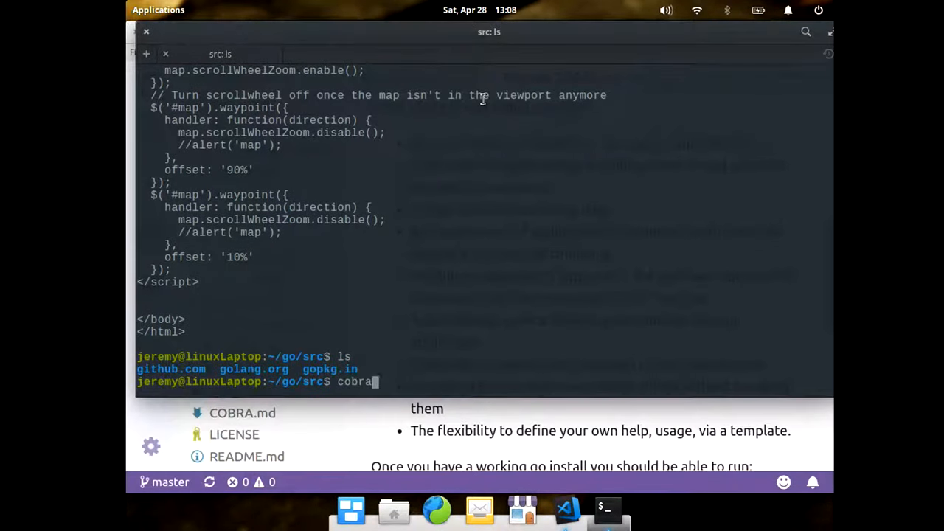
{"action": "type", "text": "init lfnw"}
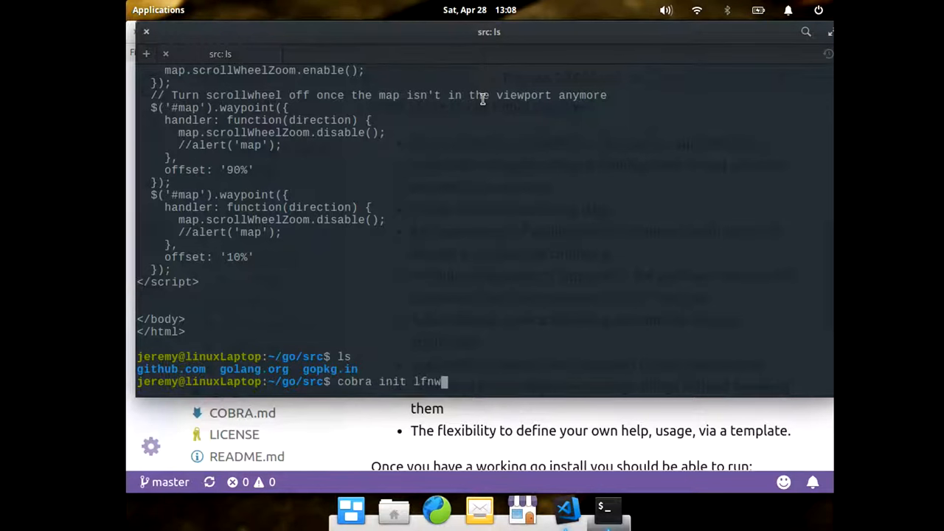
{"action": "type", "text": "-cli"}
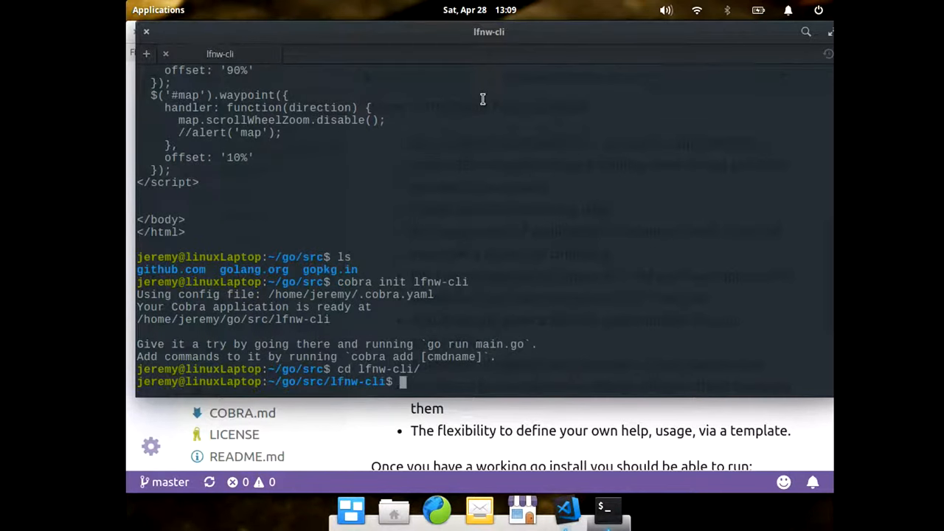
List lfnw-cli's files with ls and find ., then print the MIT LICENSE with more
{"action": "type", "text": "ls"}
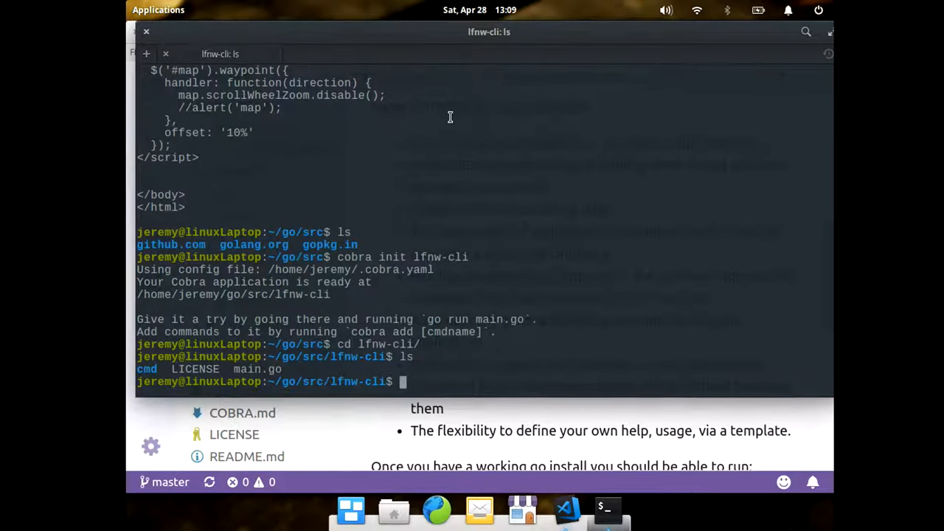
{"action": "type", "text": "find ."}
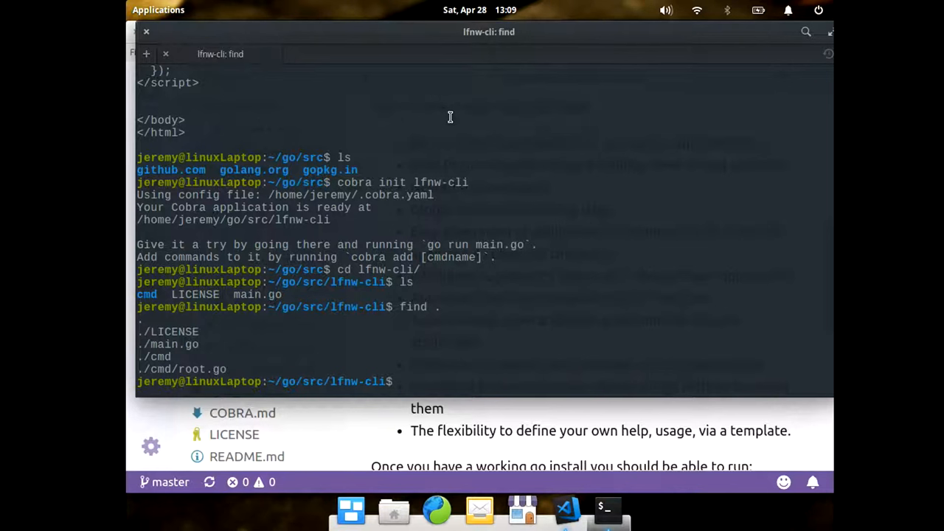
{"action": "type", "text": "more"}
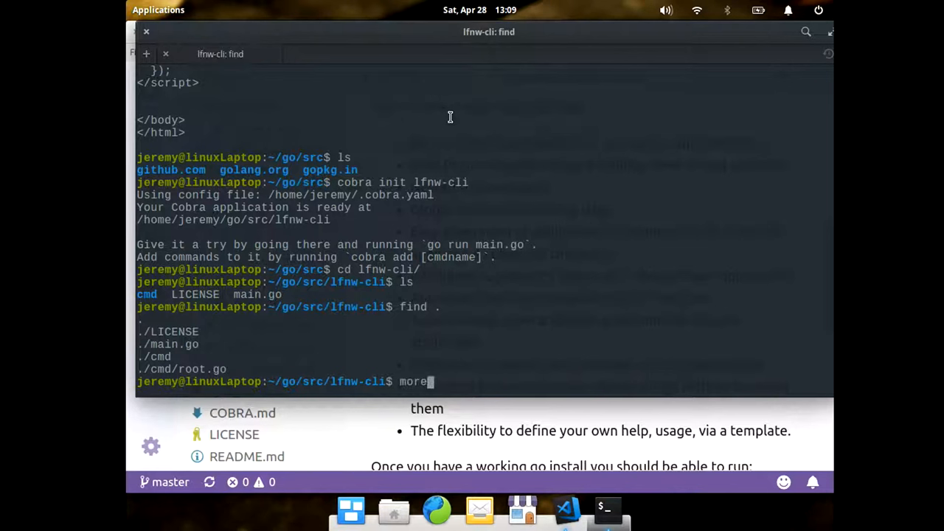
{"action": "type", "text": "LICENSE"}
{"action": "type", "text": "ls"}
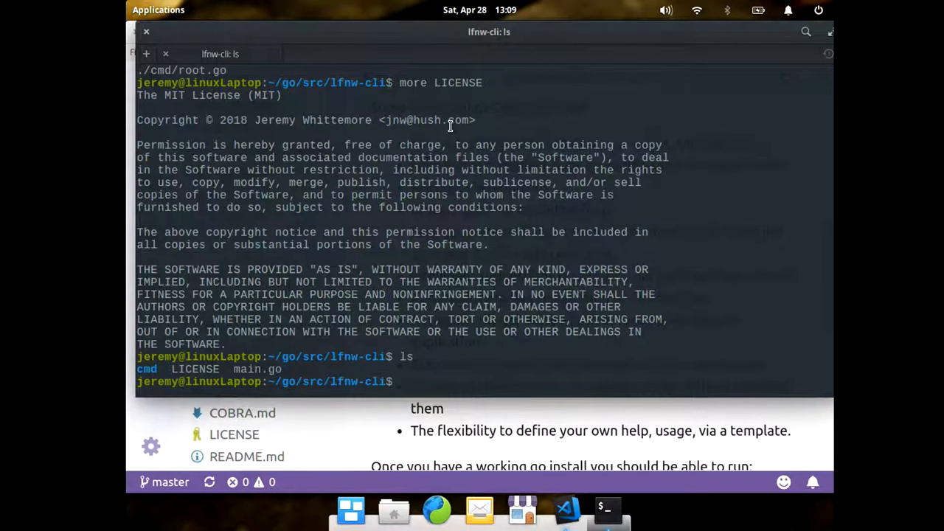
{"action": "type", "text": "cobra add"}
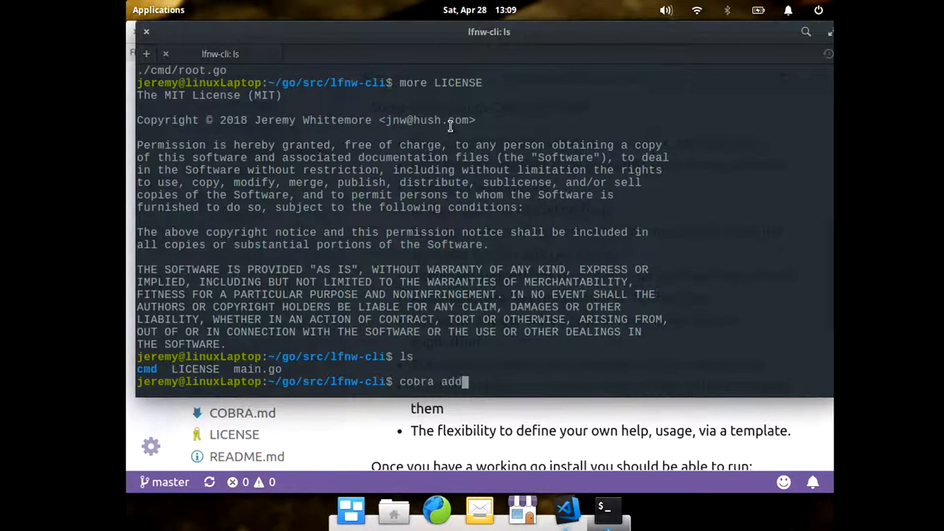
Run cobra add test, then find . to confirm cmd/test.go was generated
{"action": "type", "text": "test"}
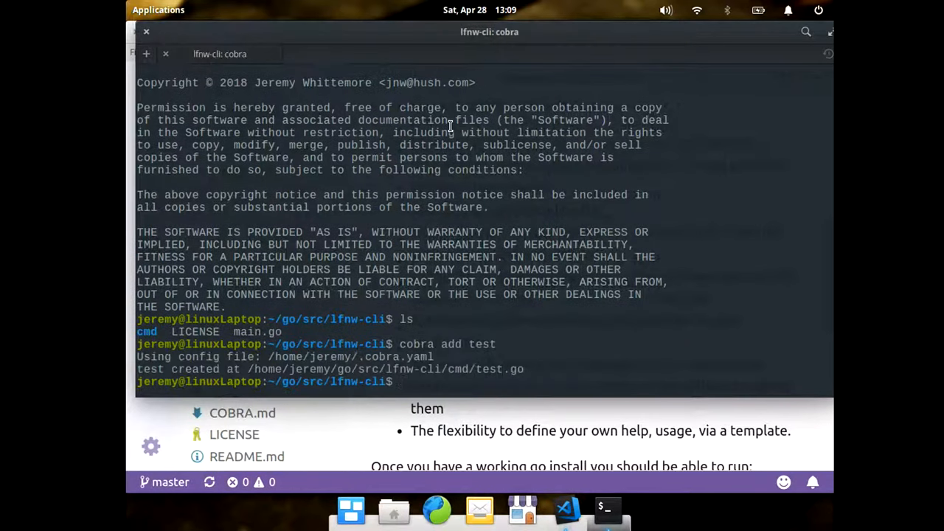
{"action": "type", "text": "d ."}
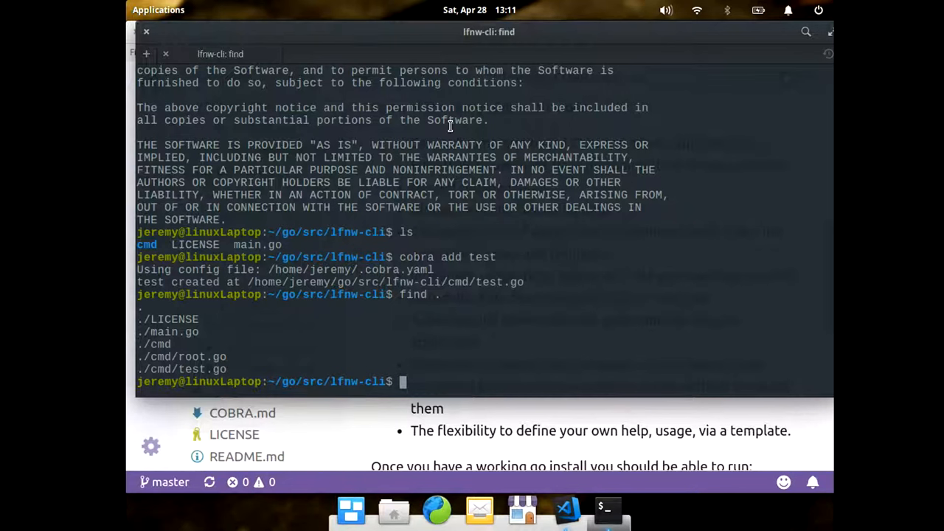
{"action": "mouse_move", "coordinate": [421, 251]}
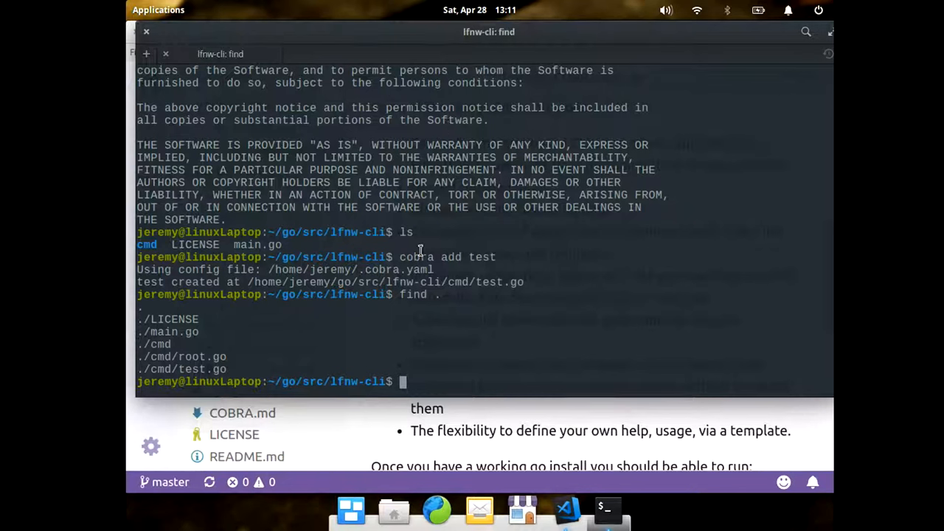
{"action": "mouse_move", "coordinate": [480, 379]}
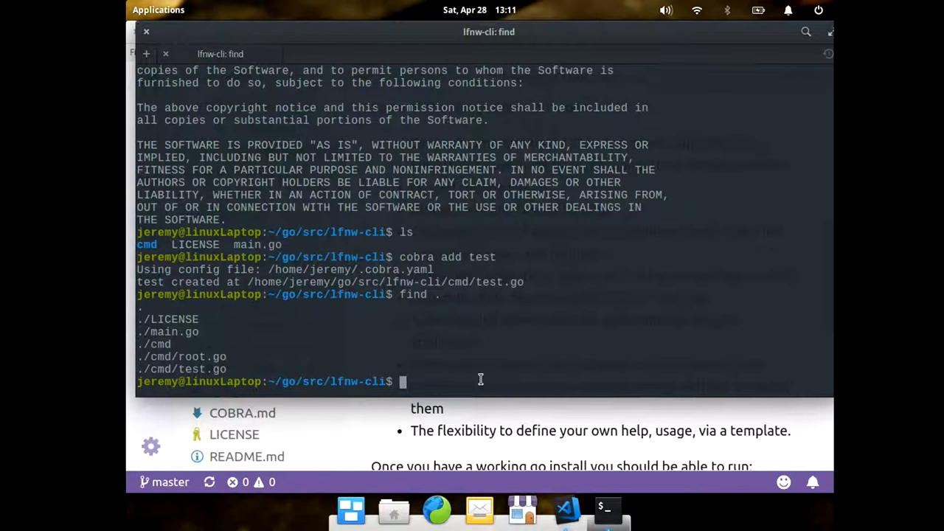
Open cmd/root.go and scroll through rootCmd, Execute and init
{"action": "left_click", "coordinate": [566, 509]}
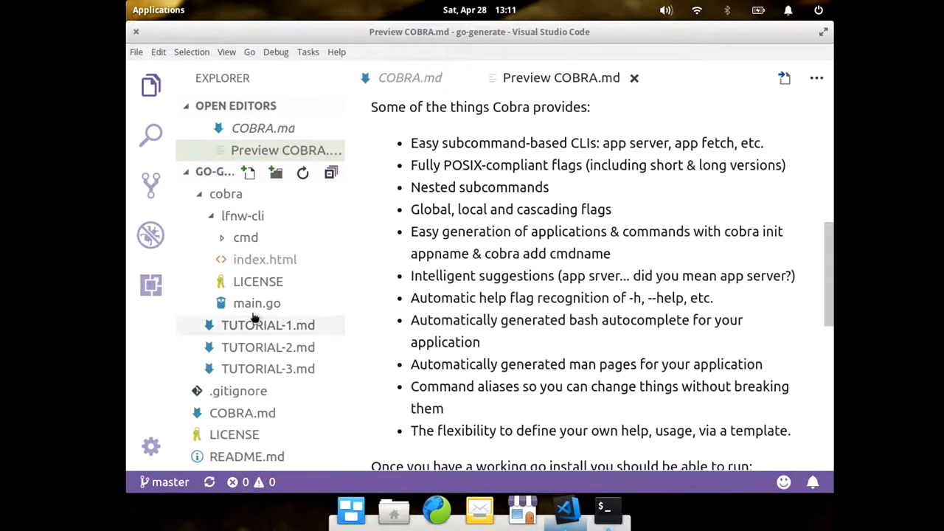
{"action": "left_click", "coordinate": [246, 237]}
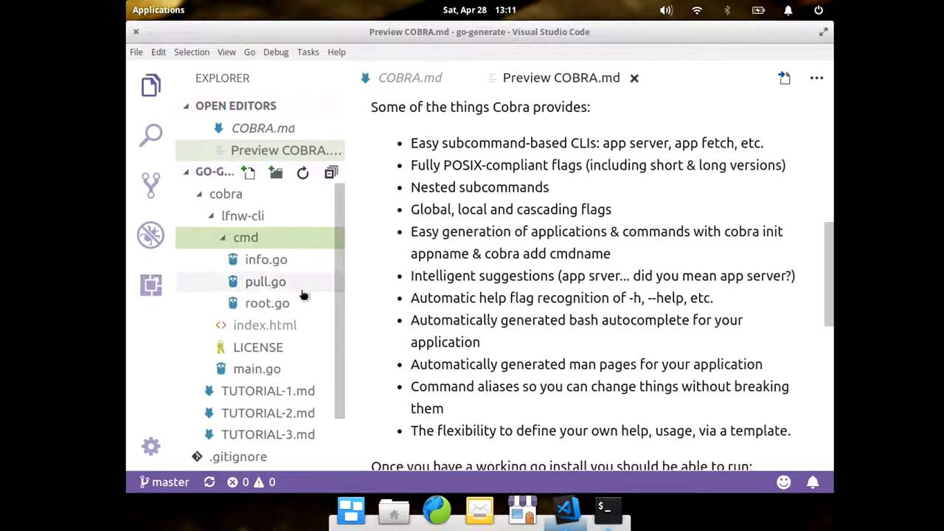
{"action": "mouse_move", "coordinate": [267, 302]}
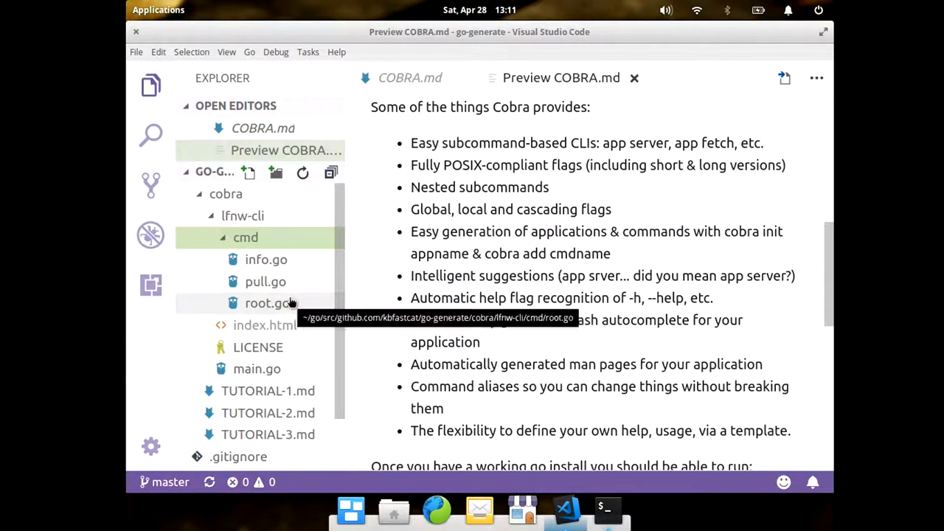
{"action": "left_click", "coordinate": [267, 302]}
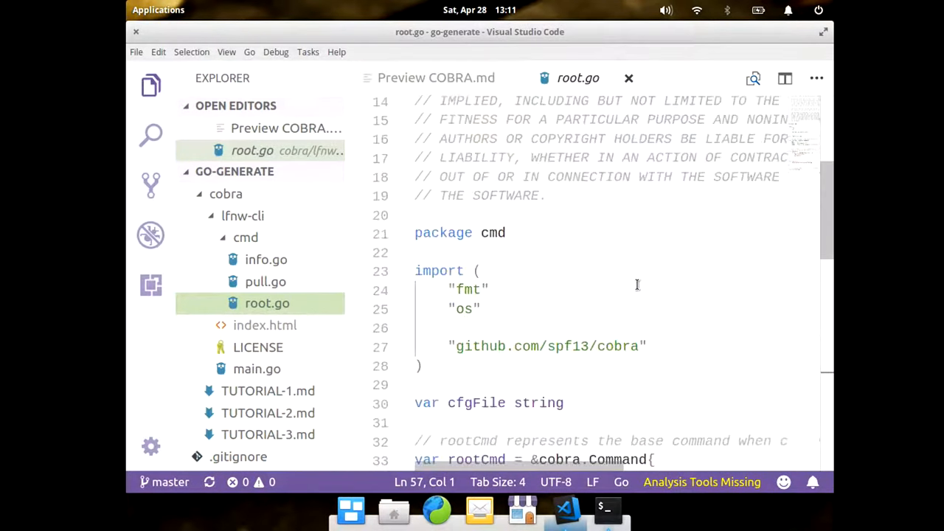
{"action": "scroll", "scroll_direction": "down", "scroll_amount": 3}
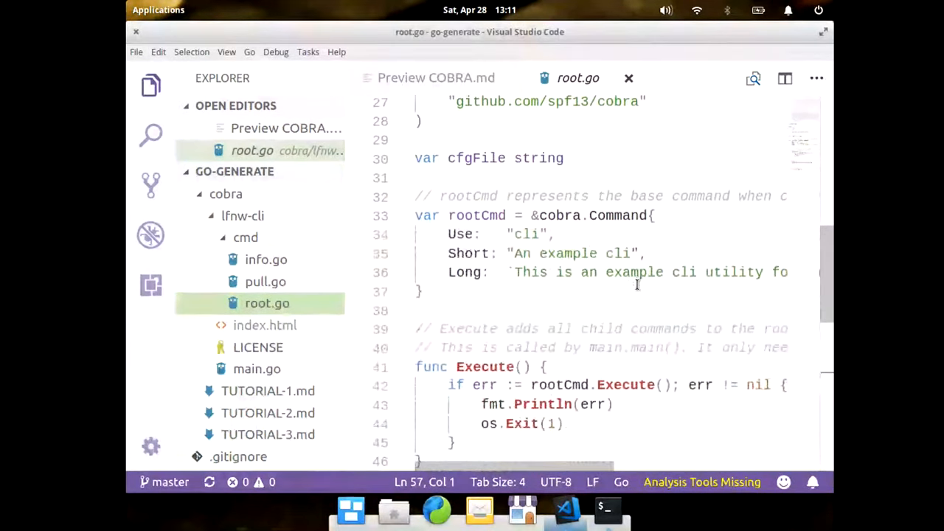
{"action": "scroll", "scroll_direction": "down", "scroll_amount": 3}
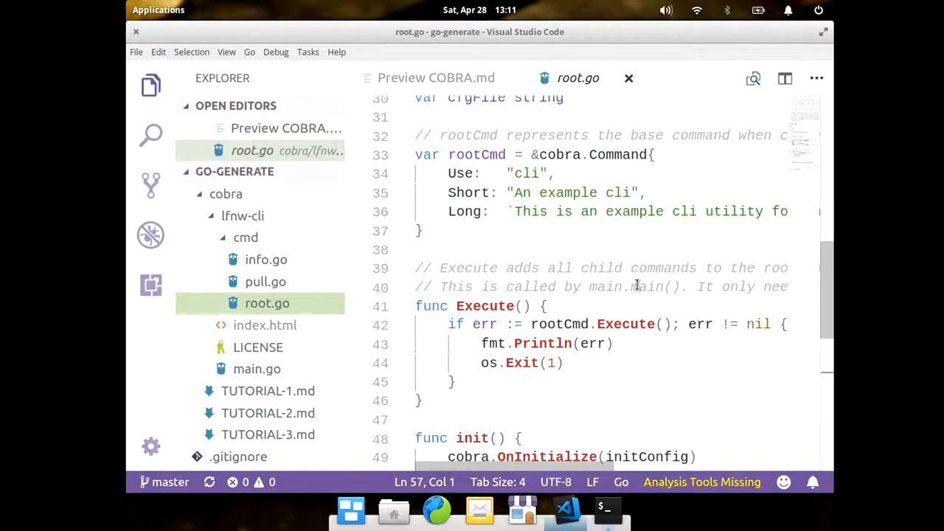
{"action": "mouse_move", "coordinate": [556, 173]}
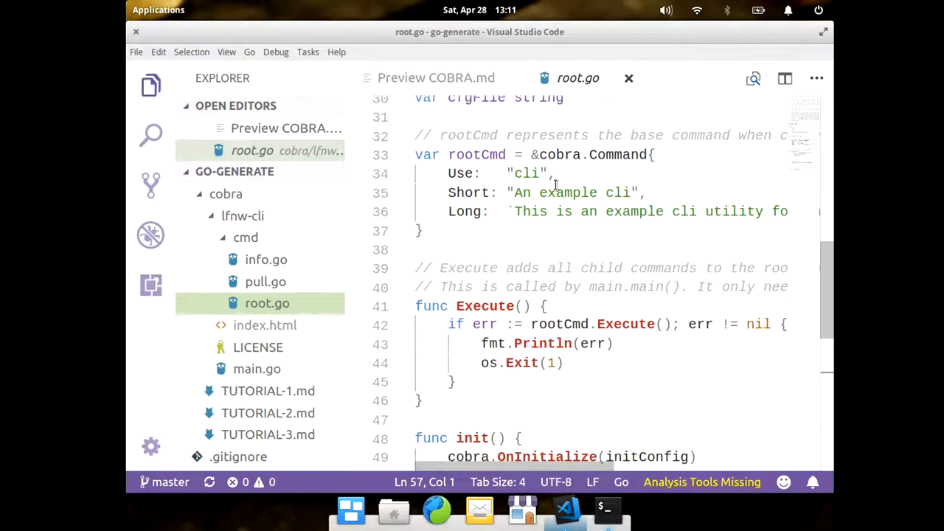
{"action": "scroll", "scroll_direction": "down", "scroll_amount": 3}
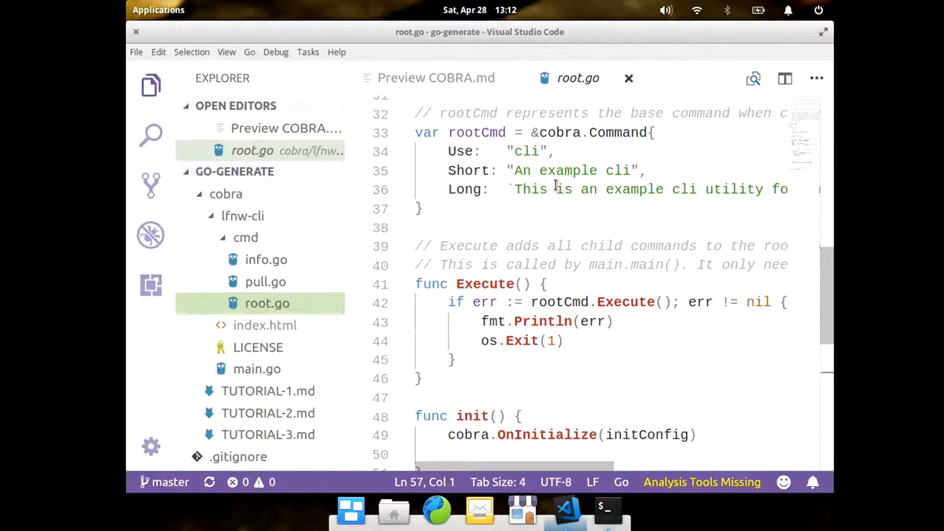
{"action": "mouse_move", "coordinate": [607, 509]}
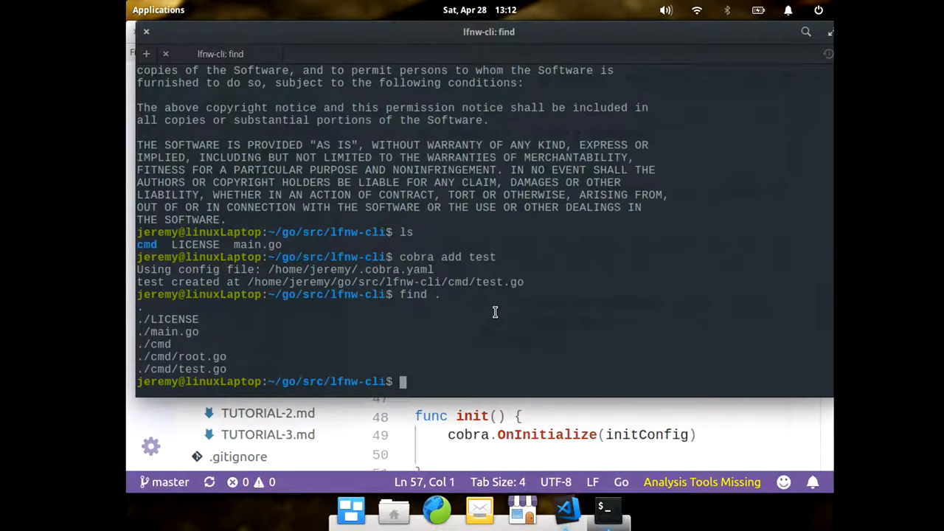
Run lfnw-cli for its usage overview, then lfnw-cli pull -h for pull's help
{"action": "type", "text": "lfnw-cli"}
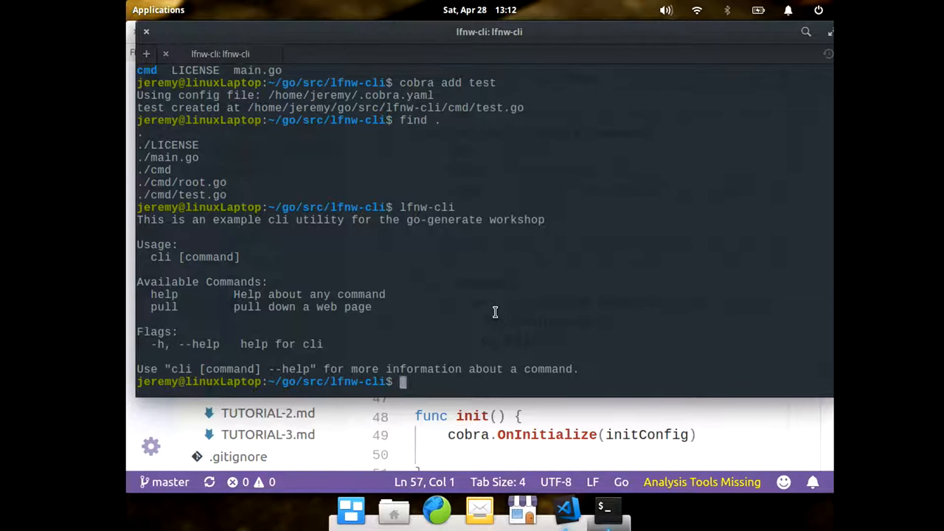
{"action": "type", "text": "lfnw-cli"}
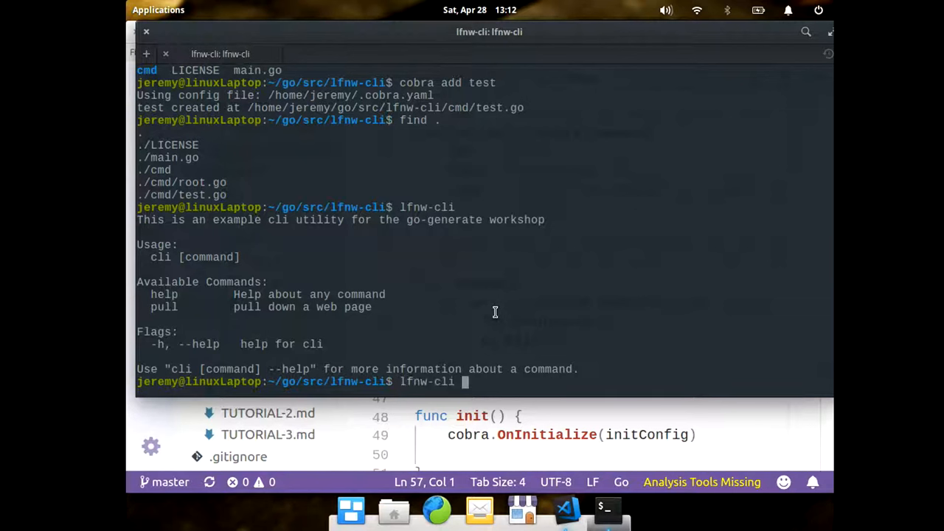
{"action": "type", "text": "pull 0g"}
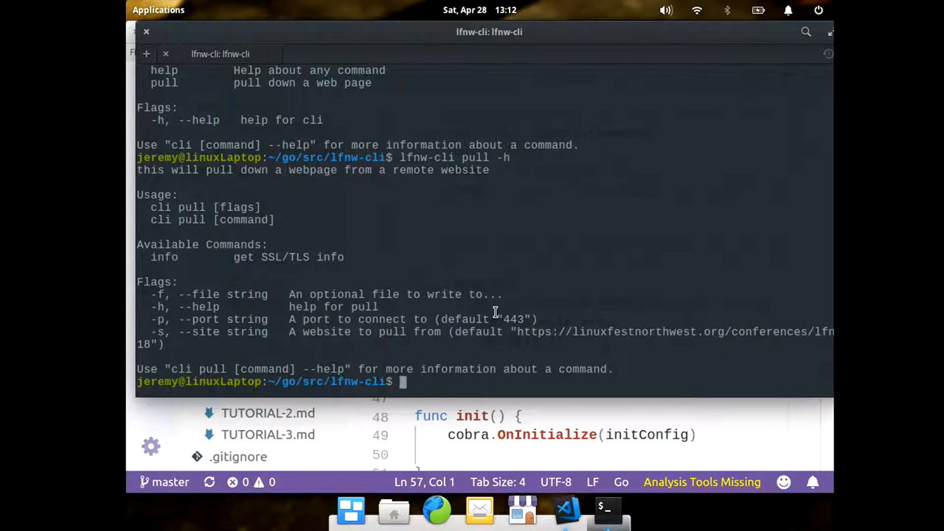
{"action": "mouse_move", "coordinate": [465, 345]}
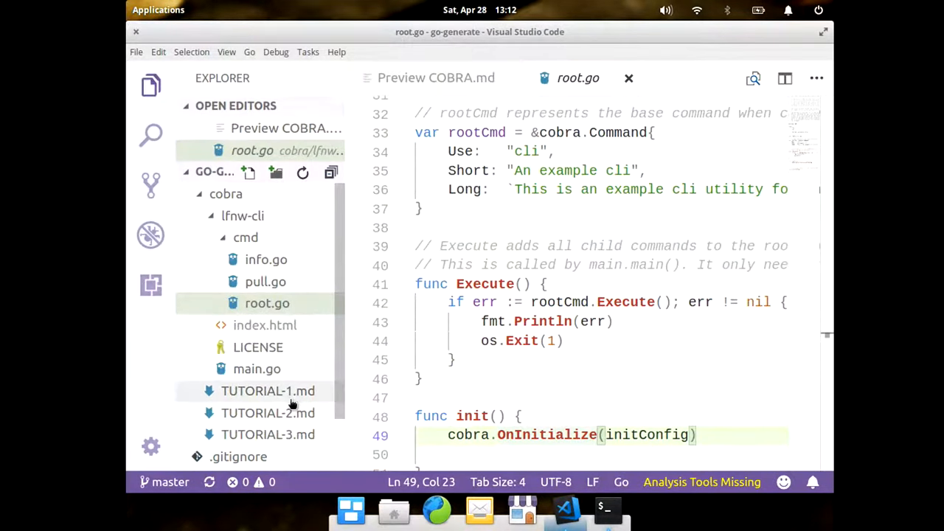
Preview TUTORIAL-1.md and scroll through its find and cobra add sections
{"action": "left_click", "coordinate": [268, 391]}
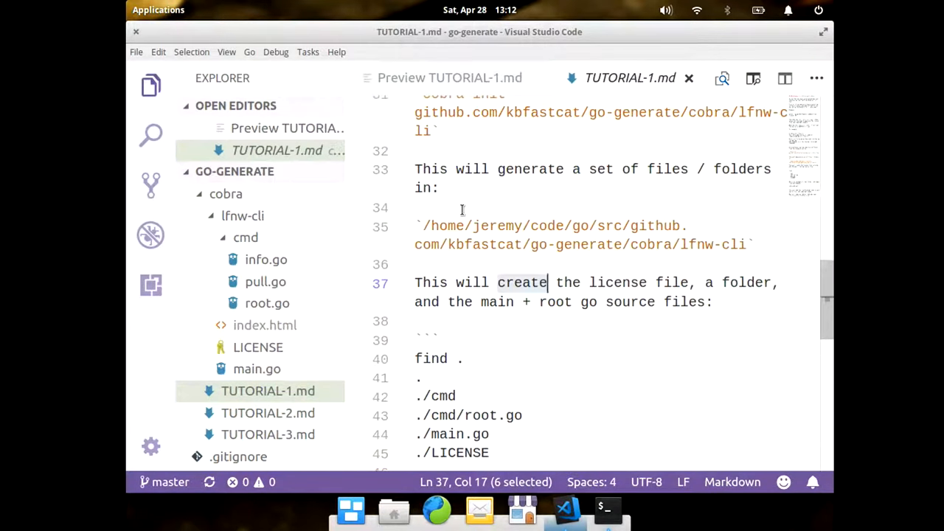
{"action": "left_click", "coordinate": [450, 78]}
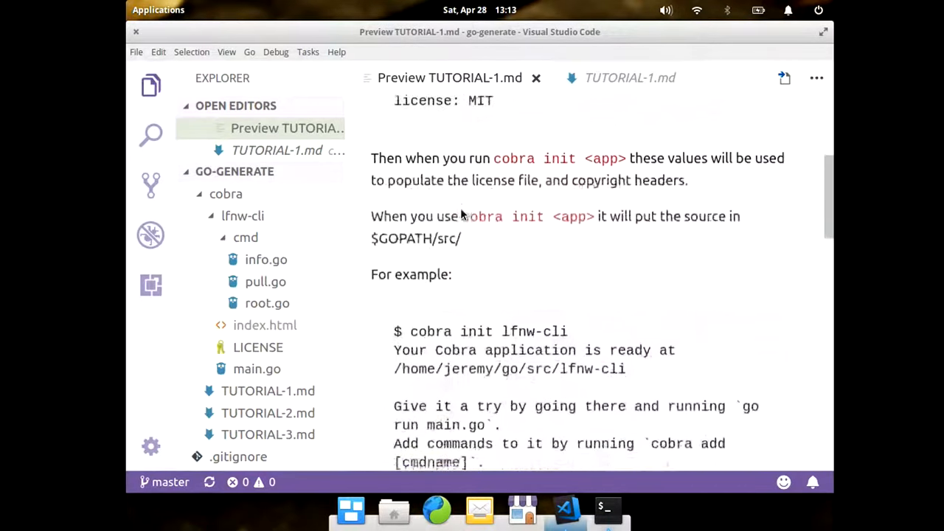
{"action": "scroll", "scroll_direction": "down", "scroll_amount": 3}
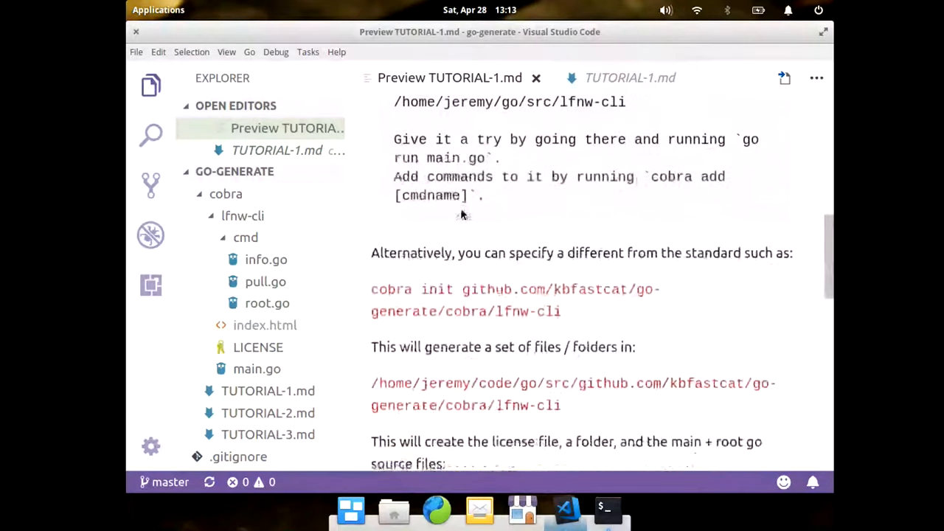
{"action": "scroll", "scroll_direction": "down", "scroll_amount": 3}
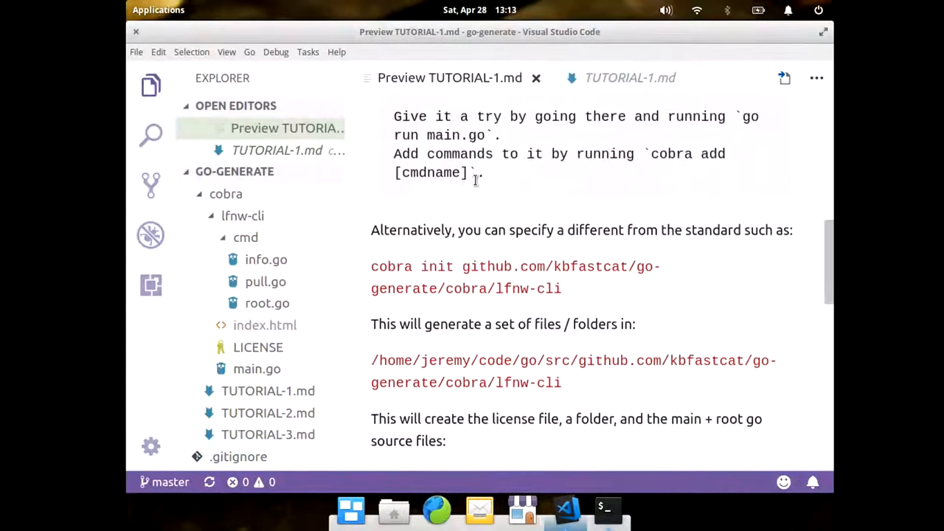
{"action": "scroll", "scroll_direction": "down", "scroll_amount": 3}
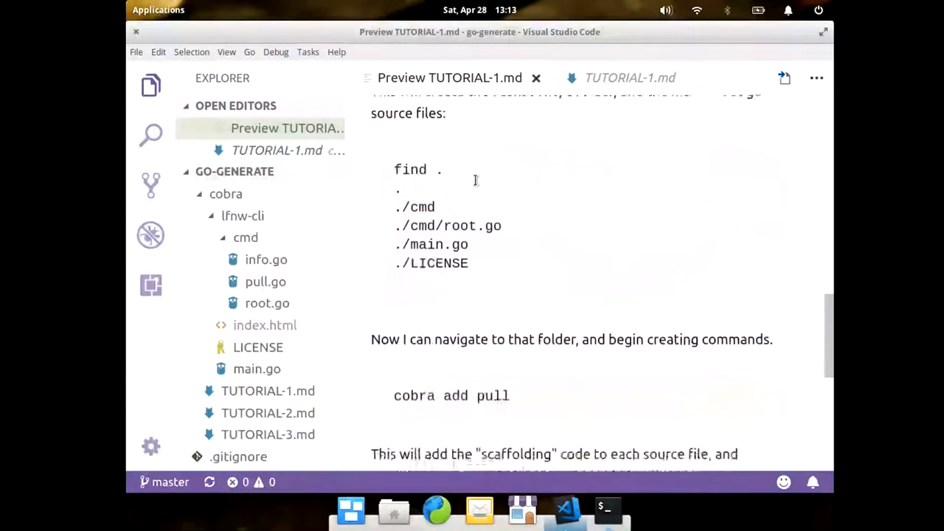
{"action": "scroll", "scroll_direction": "down", "scroll_amount": 3}
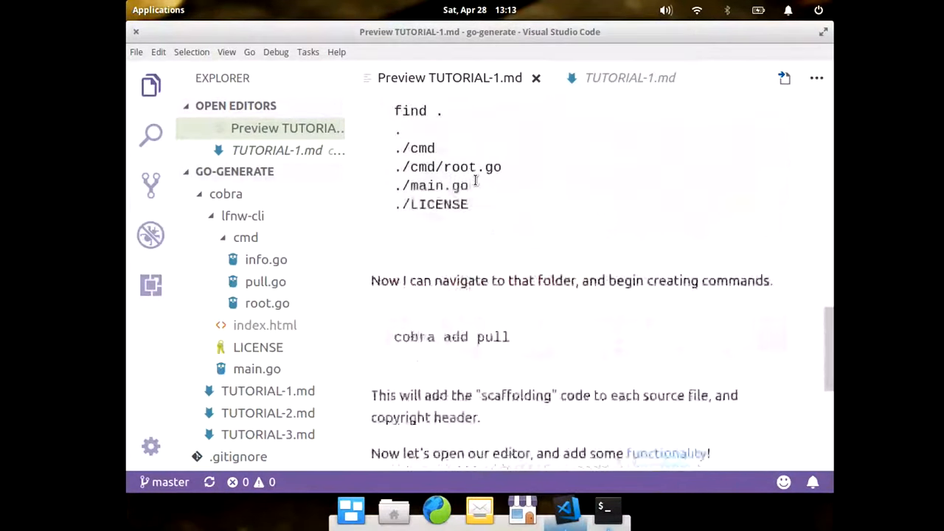
{"action": "scroll", "scroll_direction": "down", "scroll_amount": 3}
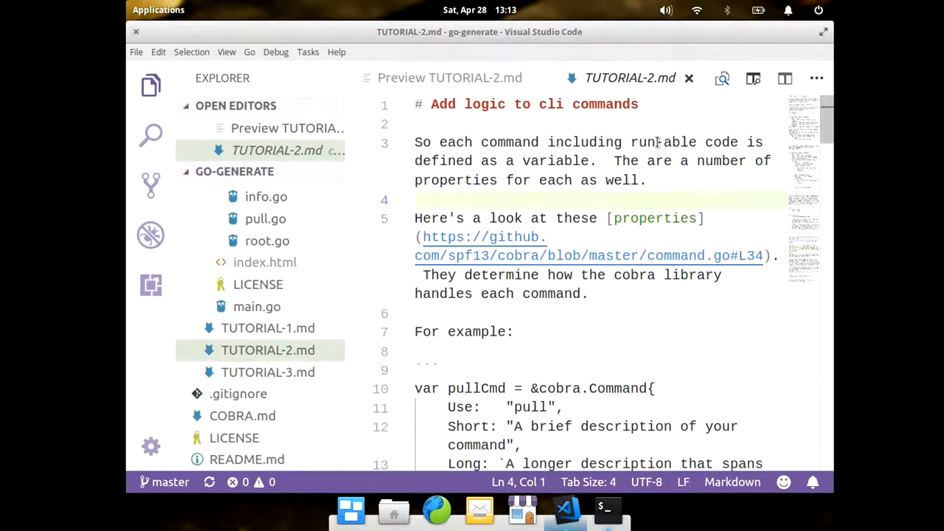
Scroll TUTORIAL-2.md to the pullCmd example fetching the LinuxFest Northwest page
{"action": "scroll", "scroll_direction": "down", "scroll_amount": 3}
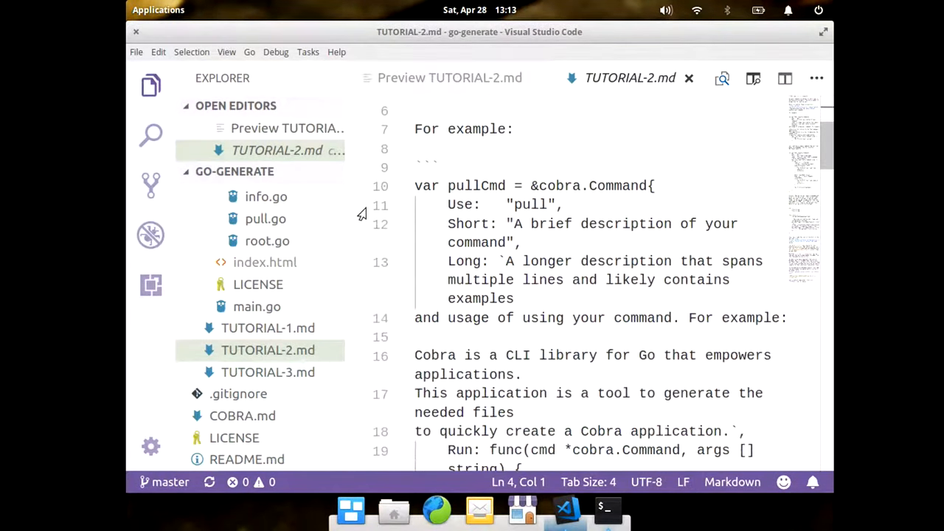
{"action": "scroll", "scroll_direction": "down", "scroll_amount": 3}
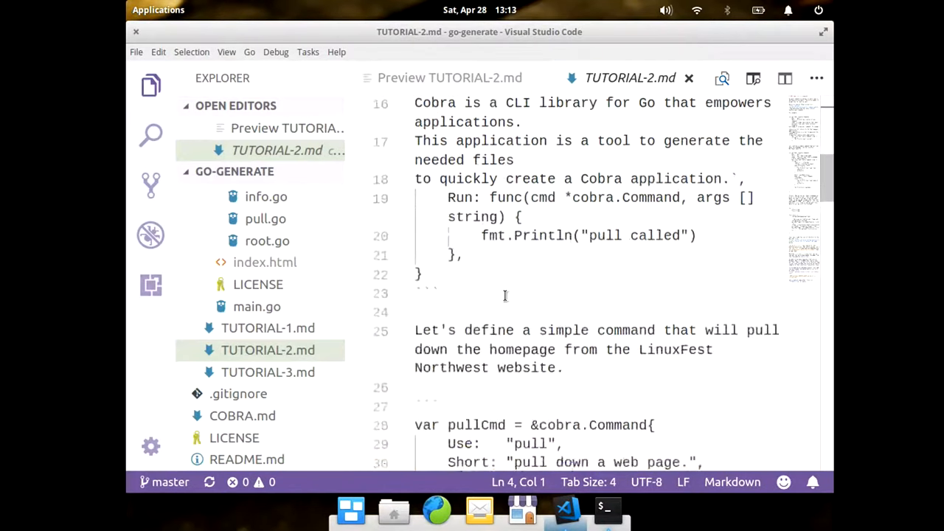
{"action": "scroll", "scroll_direction": "down", "scroll_amount": 3}
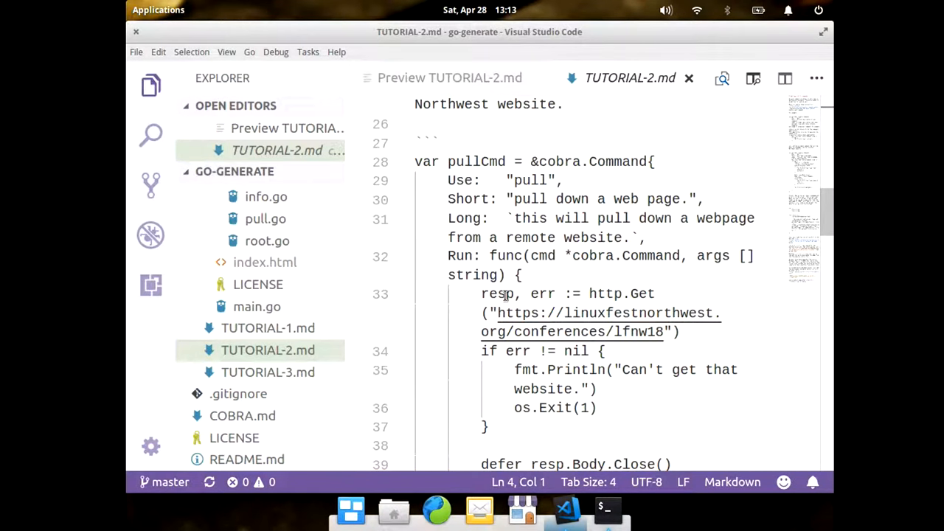
{"action": "mouse_move", "coordinate": [531, 332]}
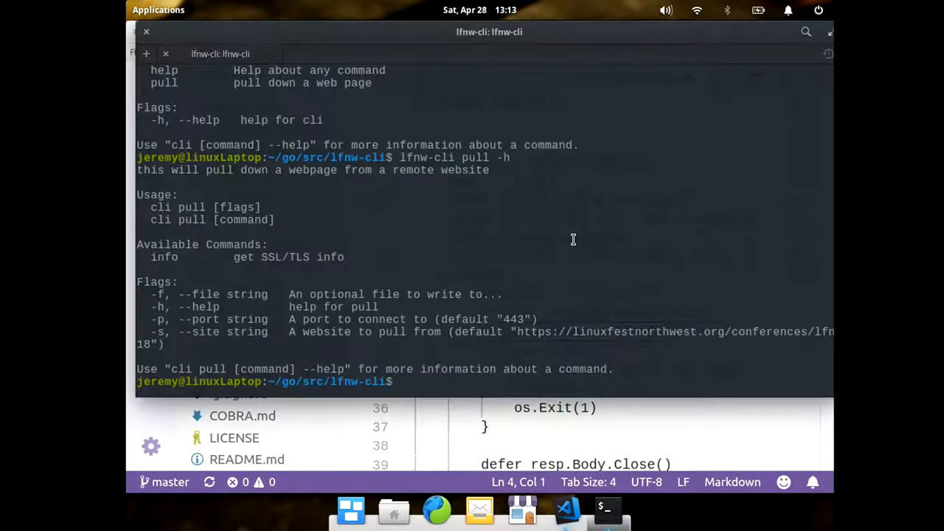
Inspect the cmd folder with ls, run cobra add pull, and open pull.go in vim
{"action": "type", "text": "ls"}
{"action": "type", "text": "cd cmd"}
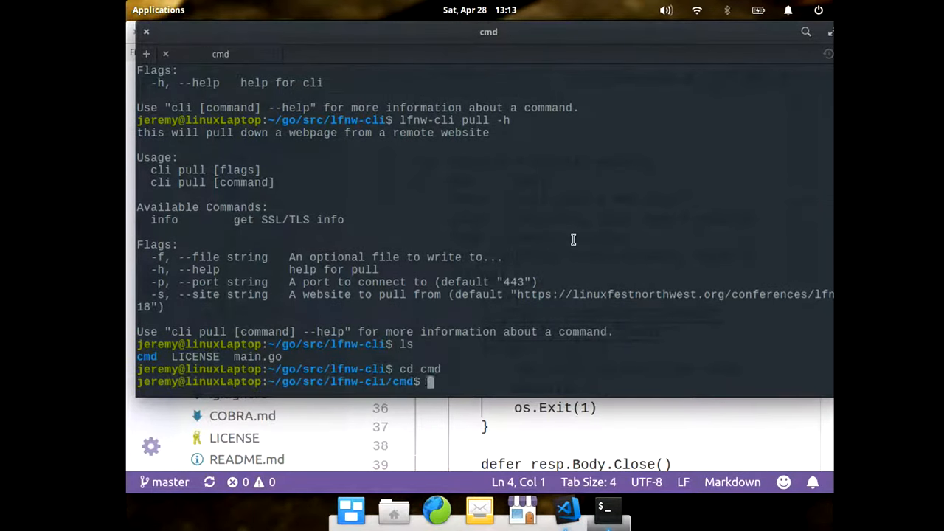
{"action": "type", "text": "ls"}
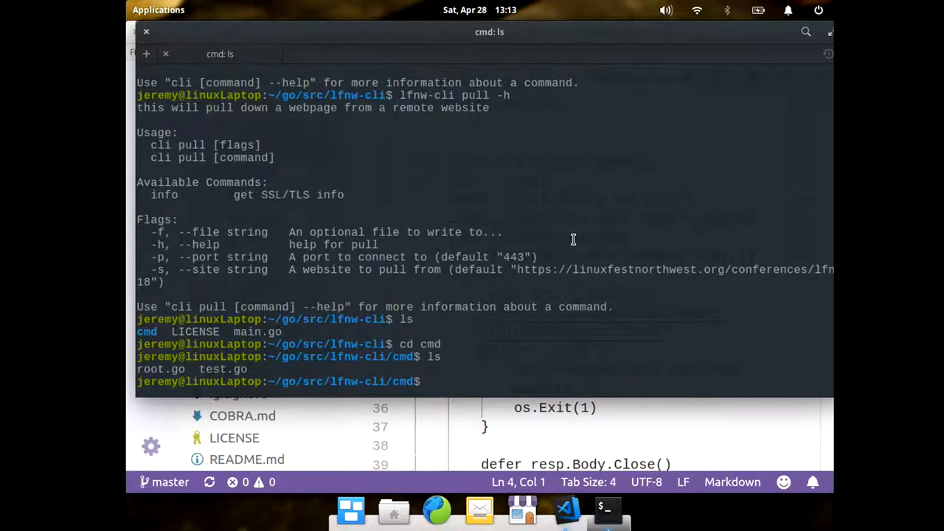
{"action": "type", "text": "cd .."}
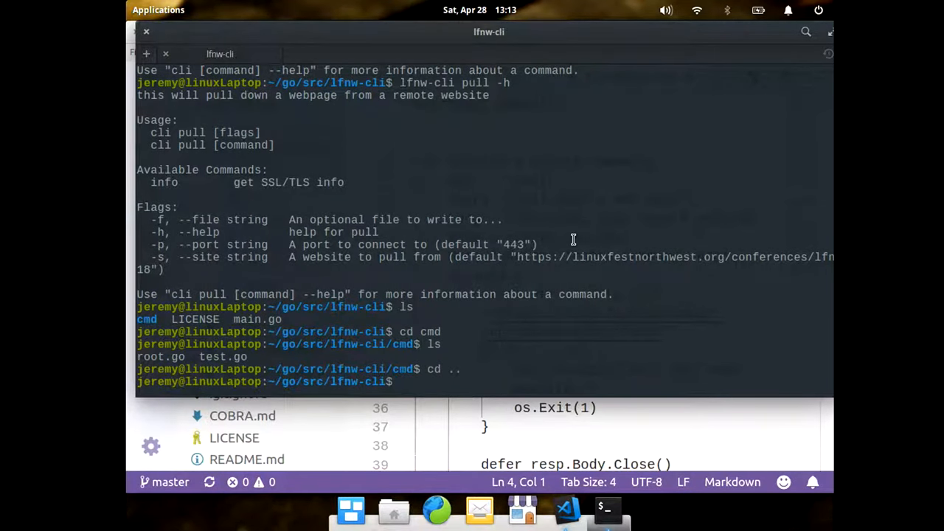
{"action": "type", "text": "cobra add p"}
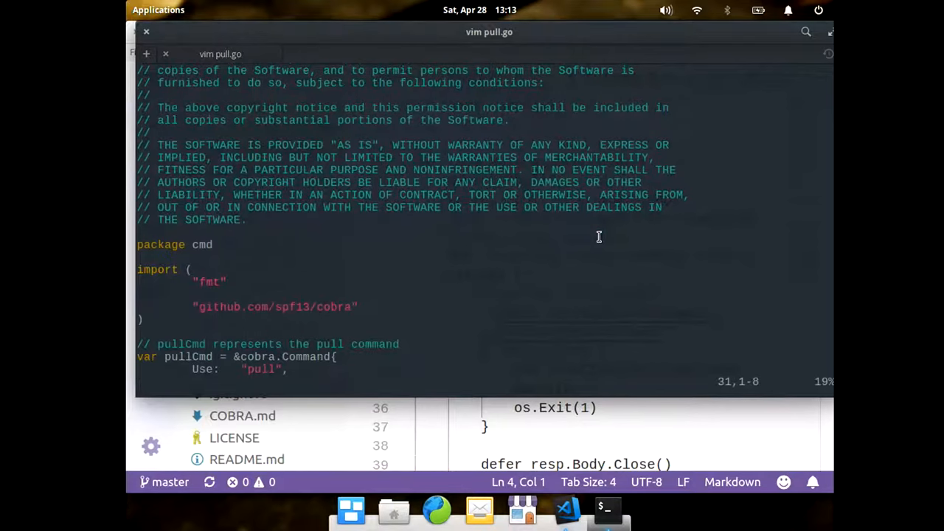
Scroll through pull.go's pullCmd and init in vim, then quit with :q
{"action": "scroll", "scroll_direction": "down", "scroll_amount": 3}
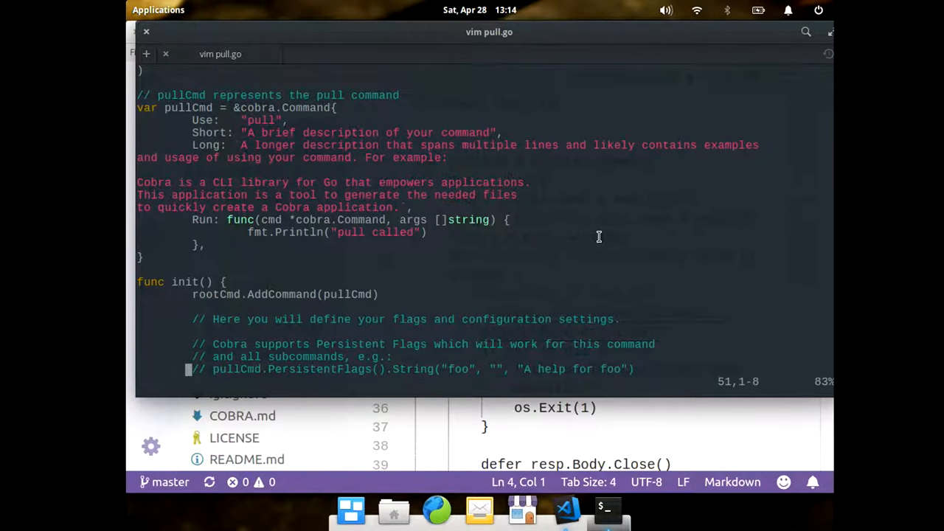
{"action": "scroll", "scroll_direction": "down", "scroll_amount": 3}
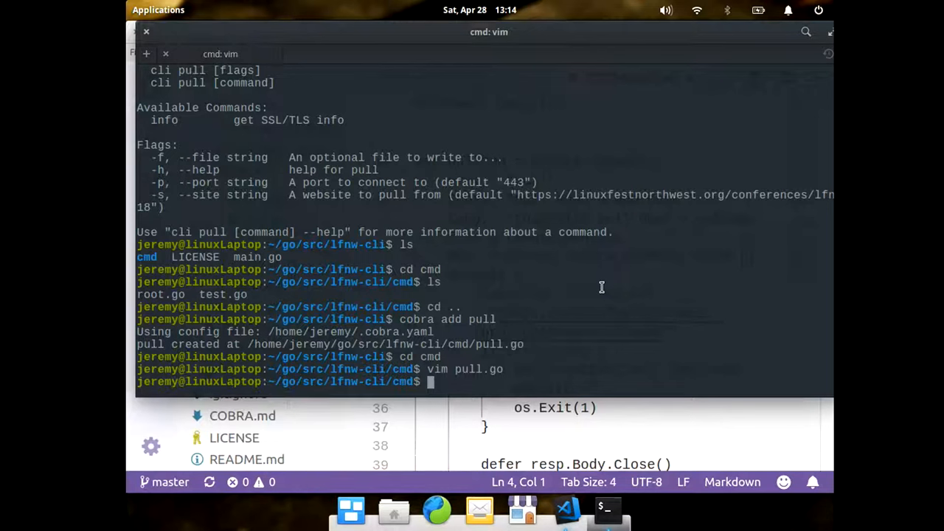
{"action": "mouse_move", "coordinate": [616, 461]}
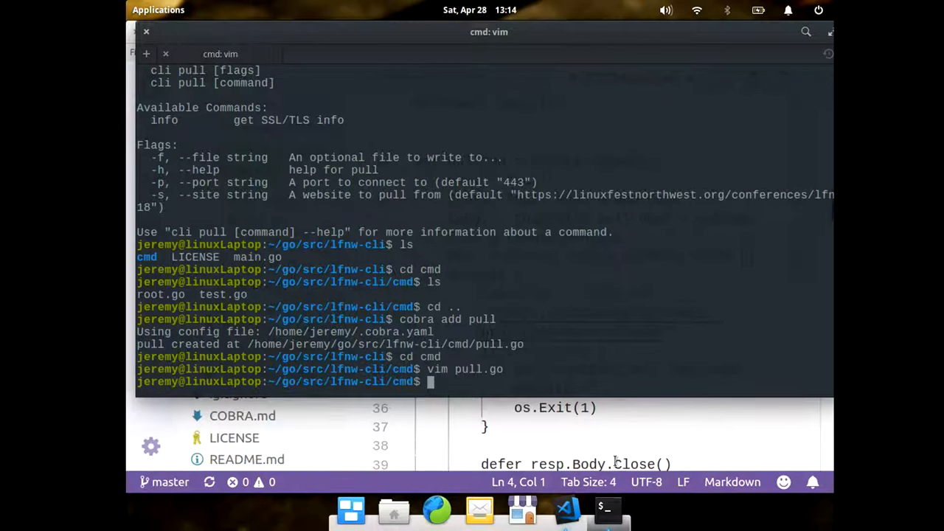
{"action": "mouse_move", "coordinate": [606, 331]}
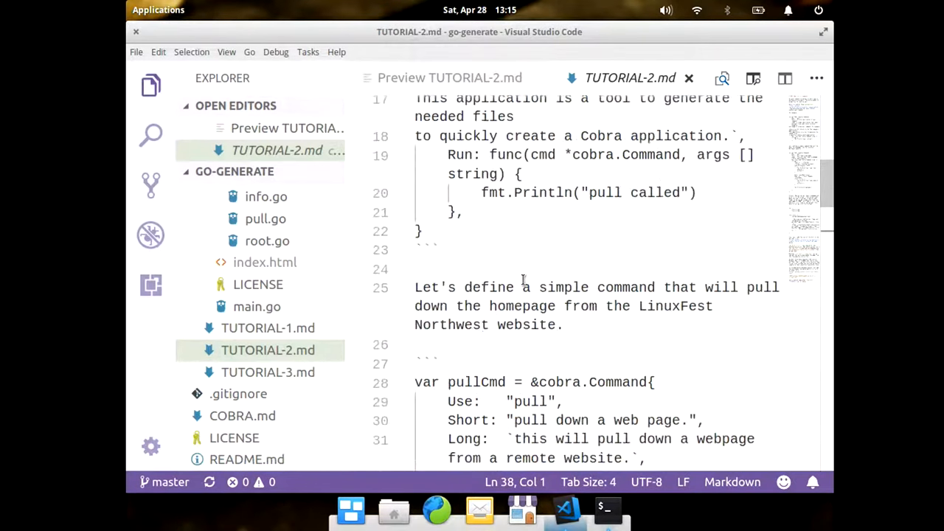
Skim TUTORIAL-3.md's infoCmd example and the LICENSE, then quick-open COBRA.md
{"action": "left_click", "coordinate": [268, 372]}
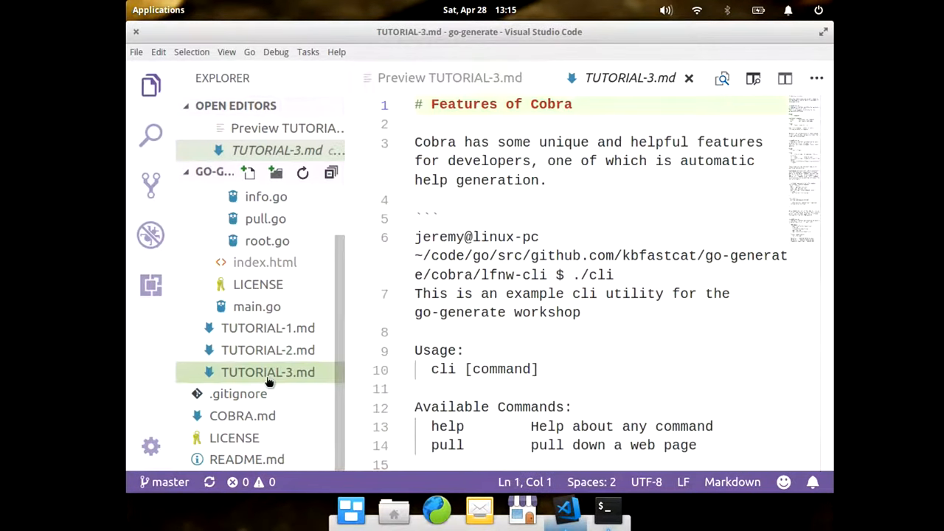
{"action": "scroll", "scroll_direction": "down", "scroll_amount": 3}
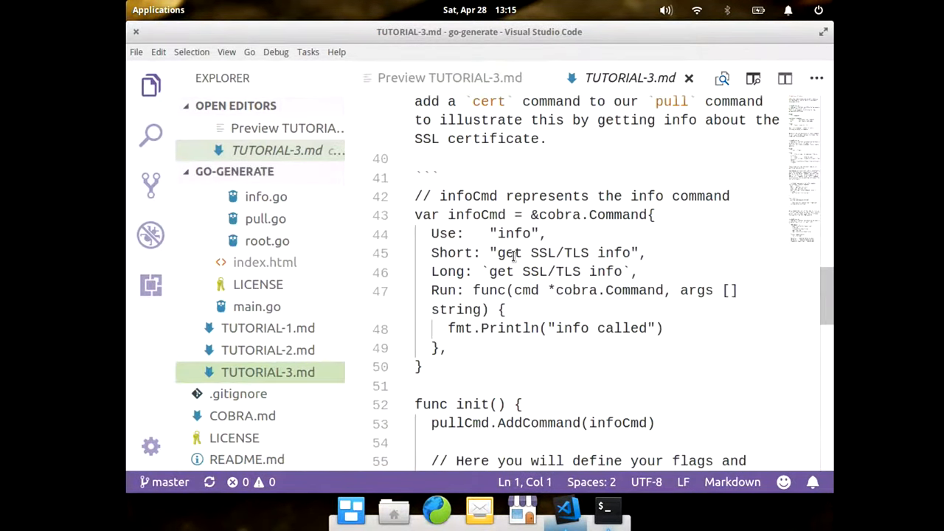
{"action": "scroll", "scroll_direction": "down", "scroll_amount": 3}
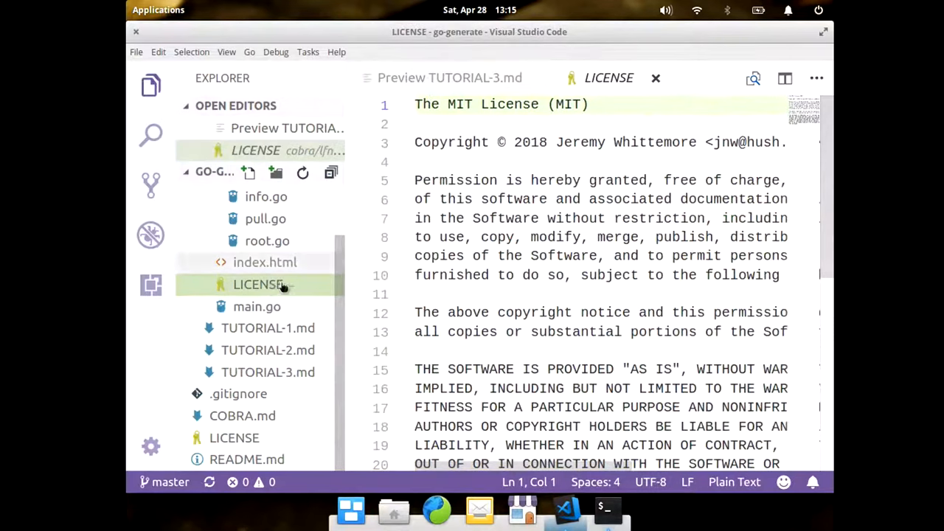
{"action": "left_click", "coordinate": [242, 416]}
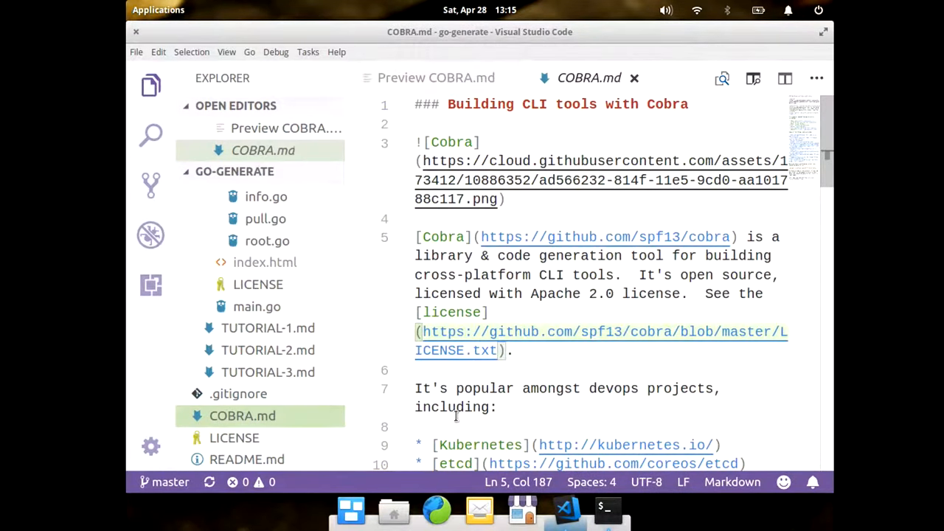
{"action": "key", "text": "ctrl+p"}
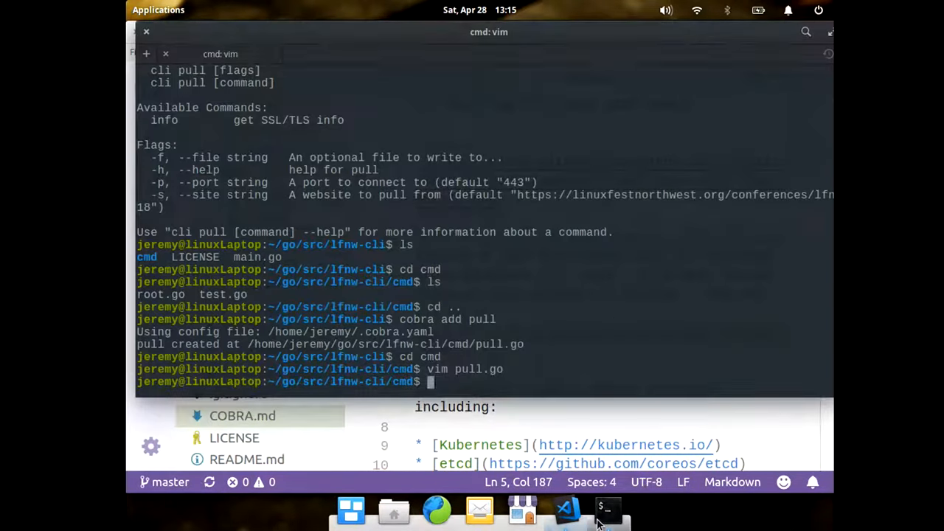
Display the home-folder Cobra config with more ~/.cobra.yaml
{"action": "type", "text": "more ~/"}
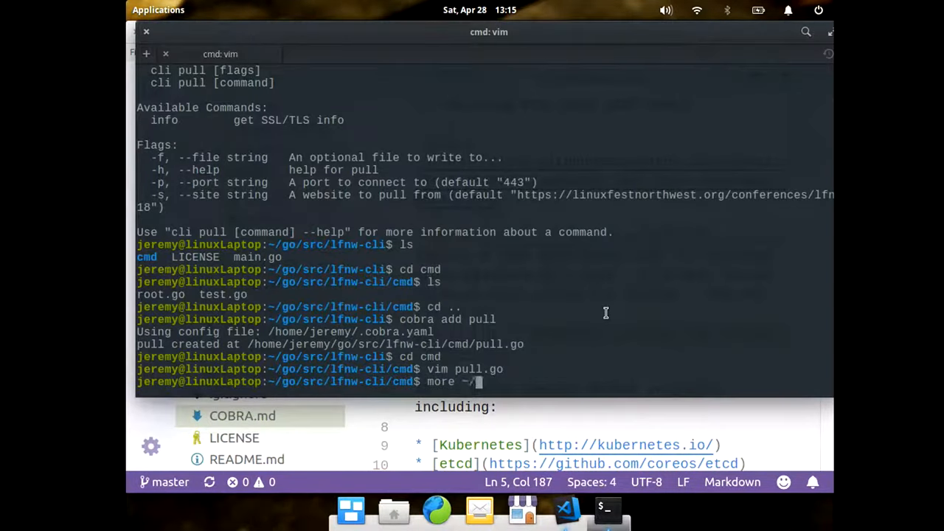
{"action": "type", "text": "/.cobra"}
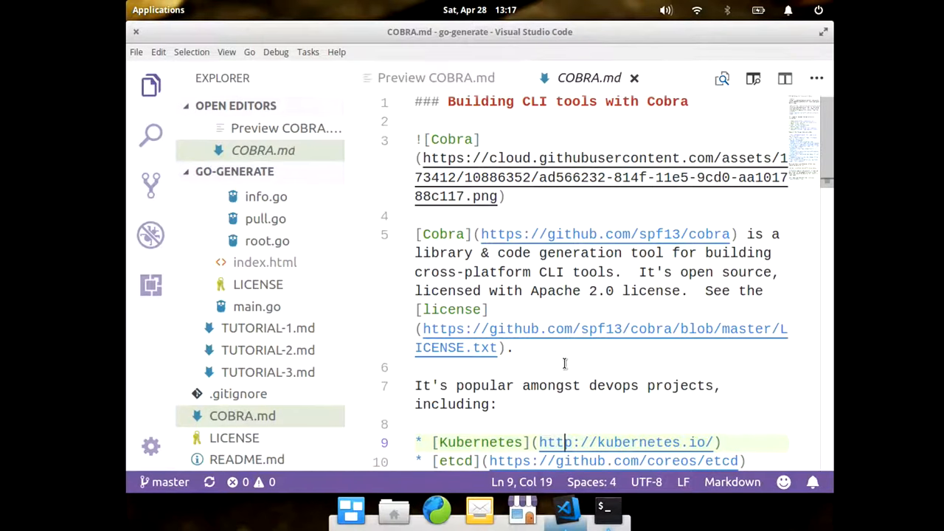
Scroll COBRA.md past the feature list to its install instructions
{"action": "scroll", "scroll_direction": "down", "scroll_amount": 3}
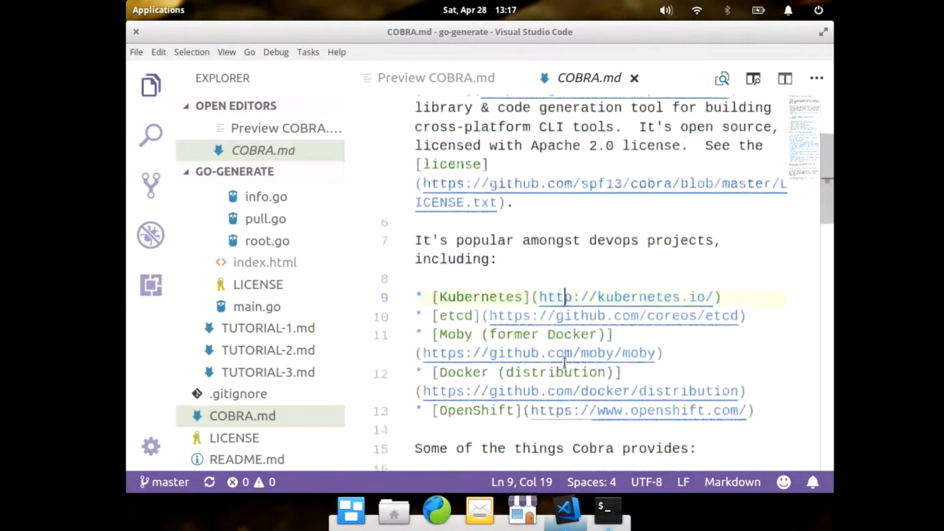
{"action": "scroll", "scroll_direction": "down", "scroll_amount": 3}
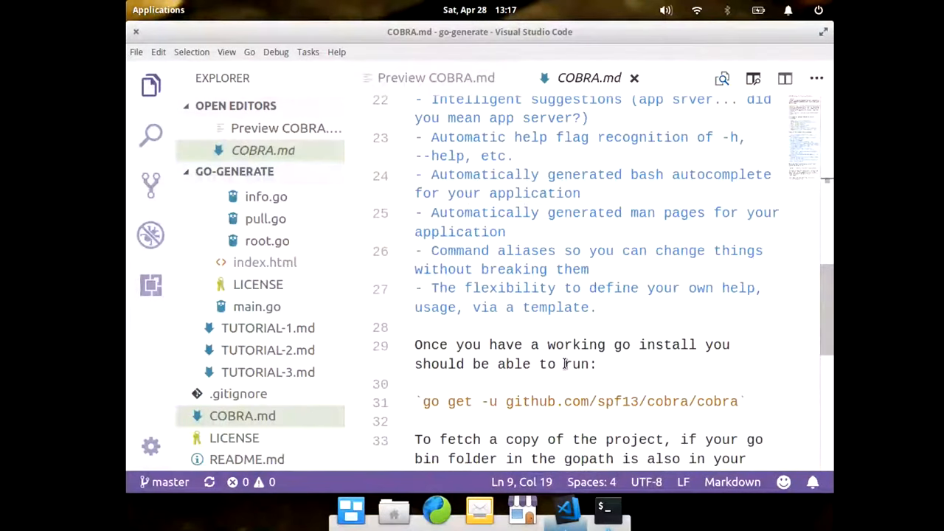
{"action": "scroll", "scroll_direction": "down", "scroll_amount": 3}
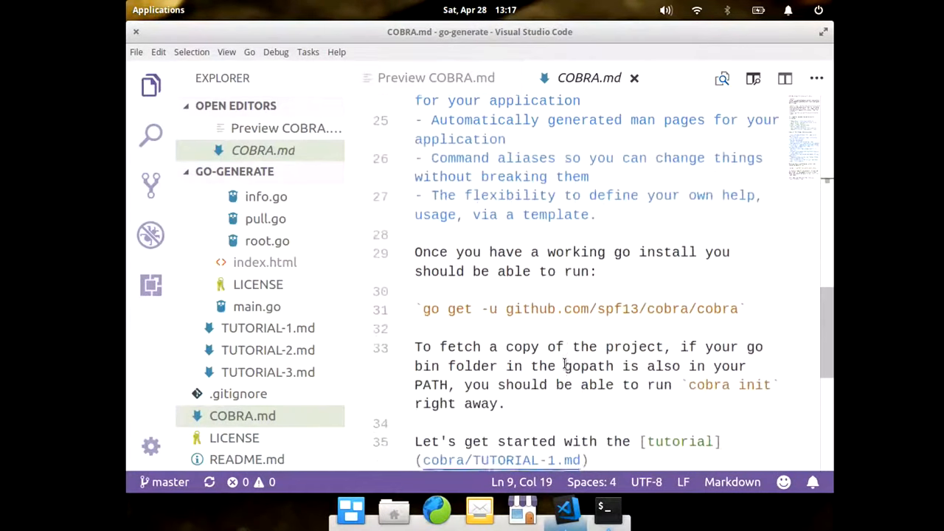
{"action": "scroll", "scroll_direction": "down", "scroll_amount": 3}
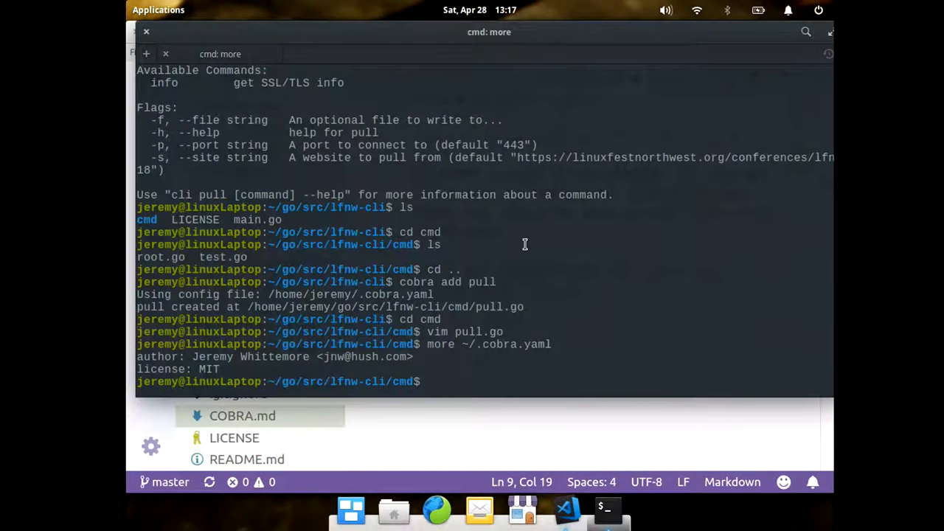
Run lfnw-cli and lfnw-cli pull, then show the pull command's help
{"action": "type", "text": "lfnw-cli"}
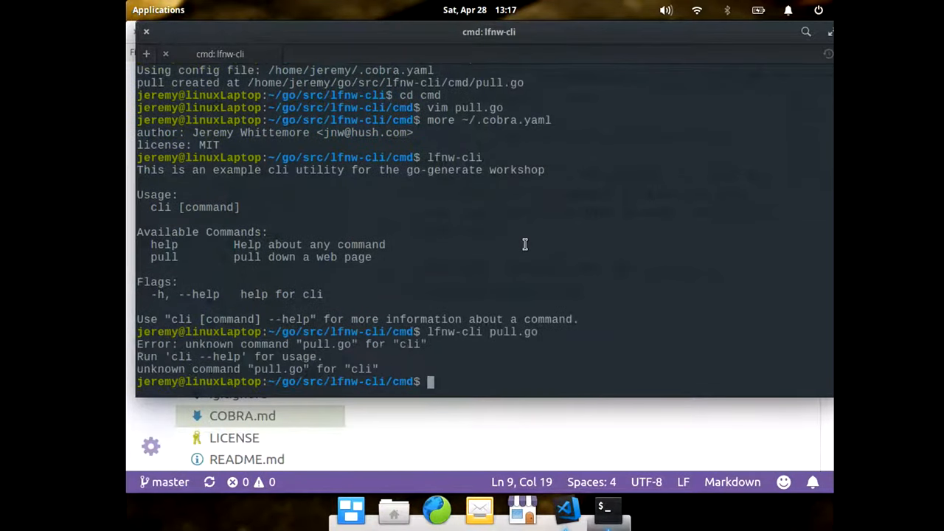
{"action": "type", "text": "lfnw-cli pull"}
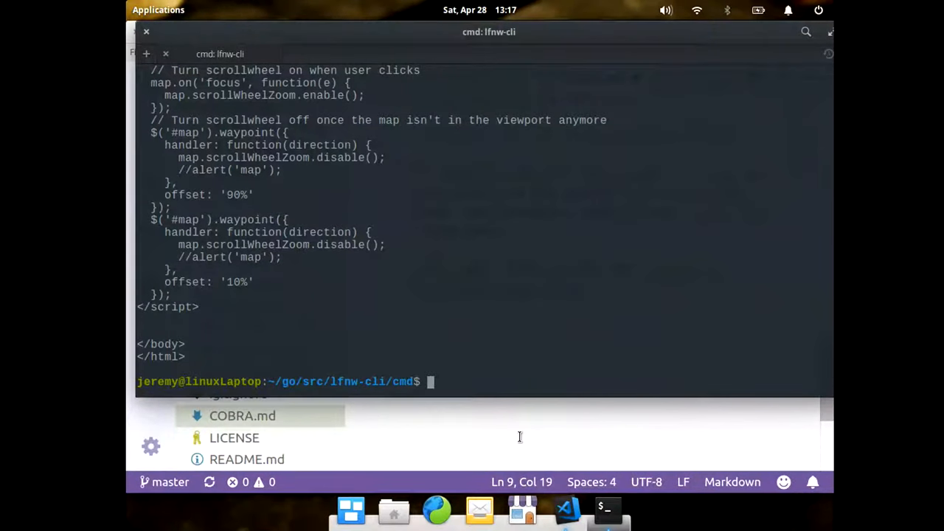
{"action": "type", "text": "lfnw-cli pull -h"}
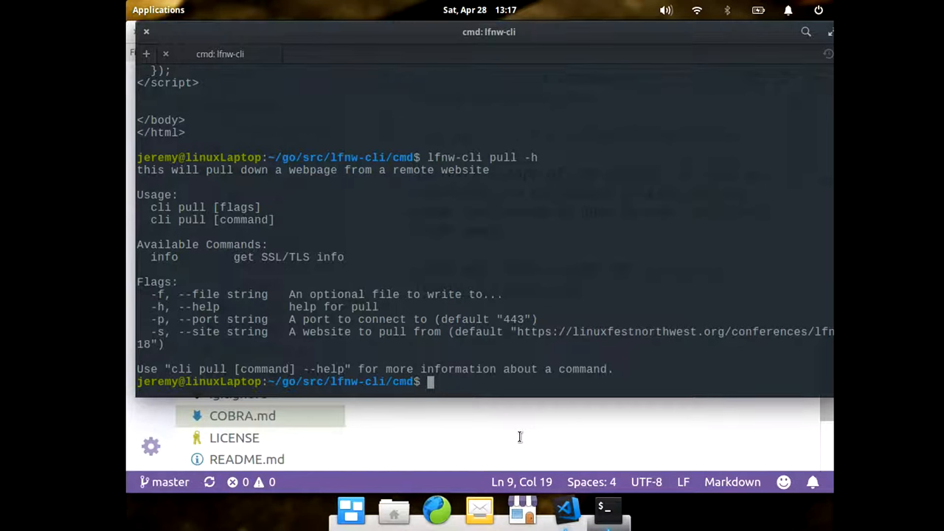
Save the pulled web page to index.html using lfnw-cli pull -f
{"action": "type", "text": "lfnw-cli pull -h"}
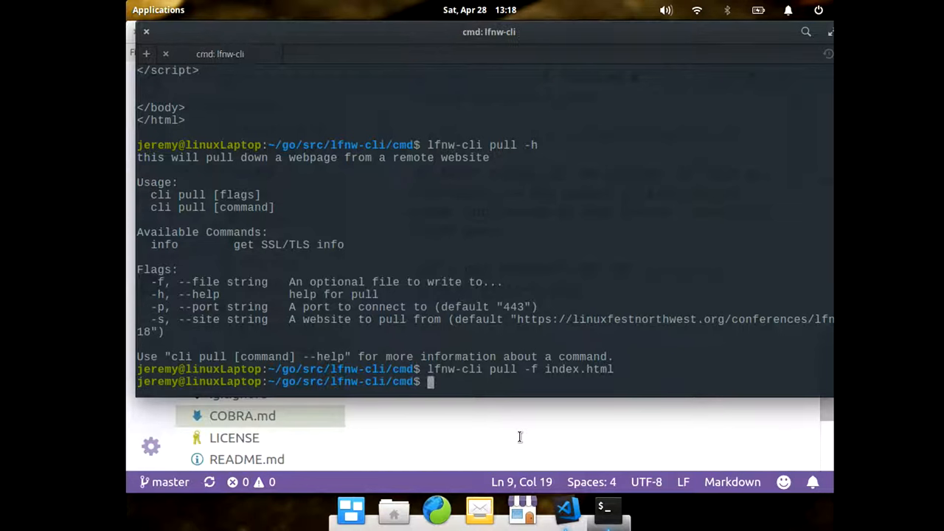
{"action": "type", "text": "lfnw-cli pull -f in"}
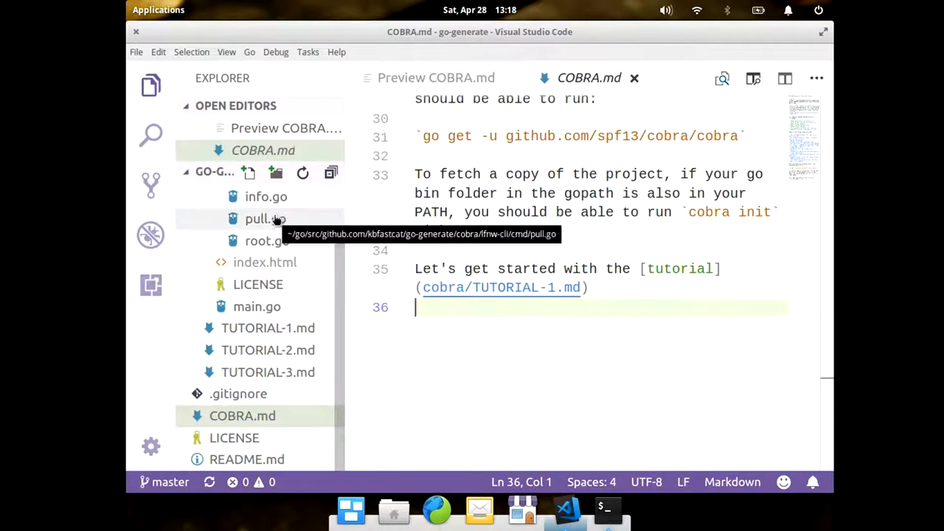
Look through pull.go in the cmd folder, then open root.go
{"action": "left_click", "coordinate": [265, 218]}
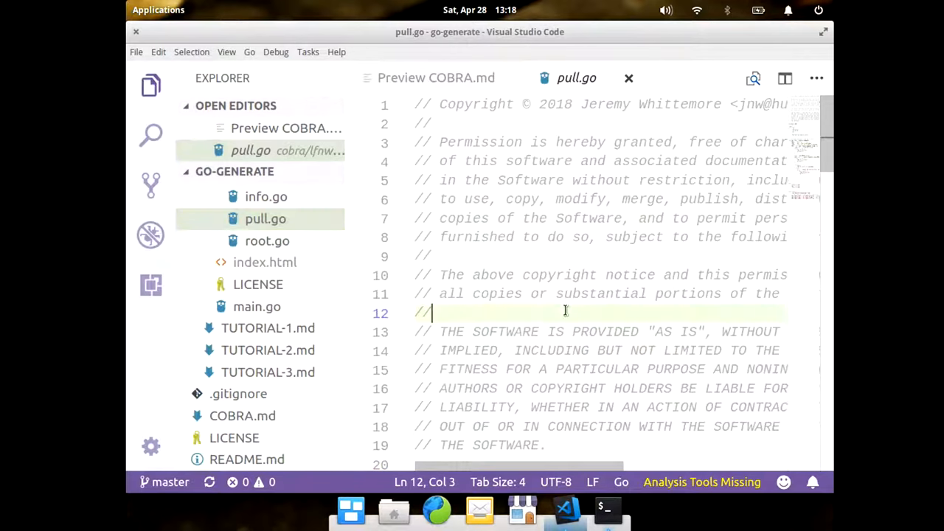
{"action": "scroll", "scroll_direction": "down", "scroll_amount": 3}
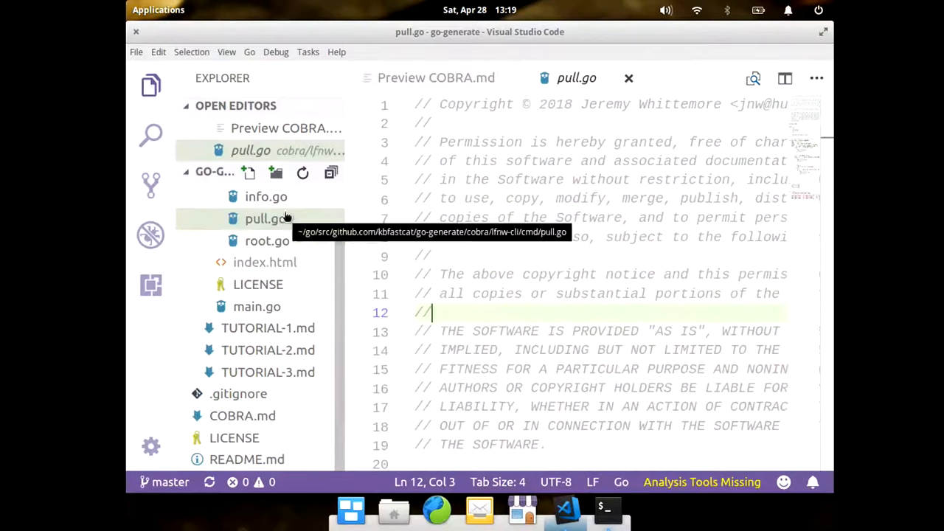
{"action": "left_click", "coordinate": [267, 241]}
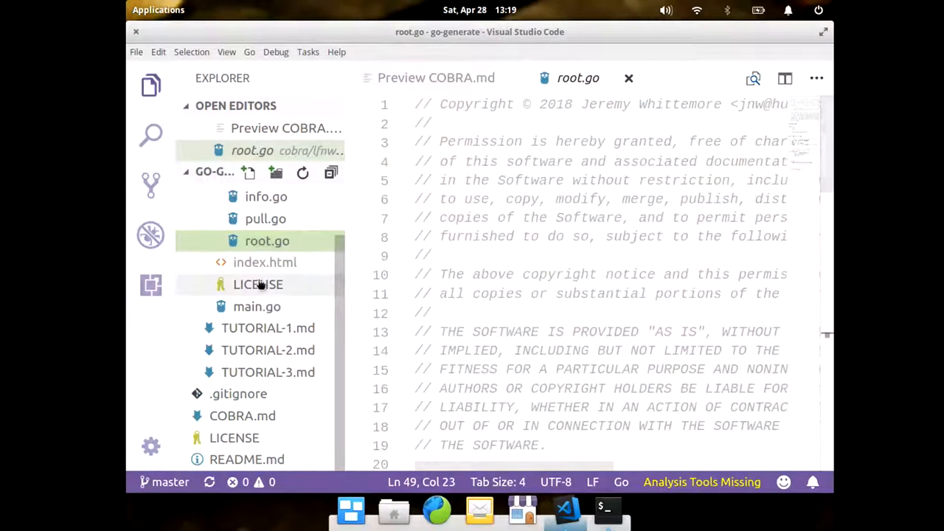
Open the project's MIT LICENSE file from the Explorer
{"action": "left_click", "coordinate": [257, 284]}
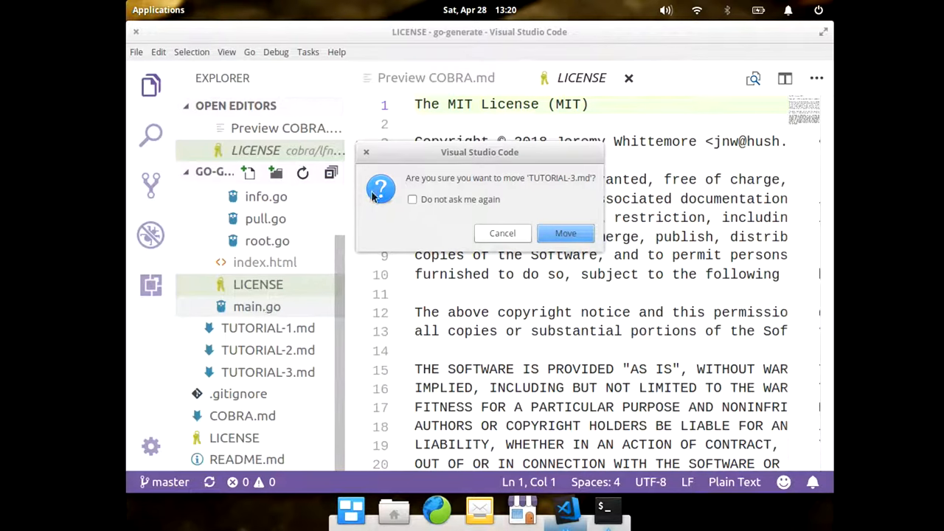
Cancel the 'move TUTORIAL-3.md?' prompt so the file stays in place
{"action": "left_click", "coordinate": [566, 233]}
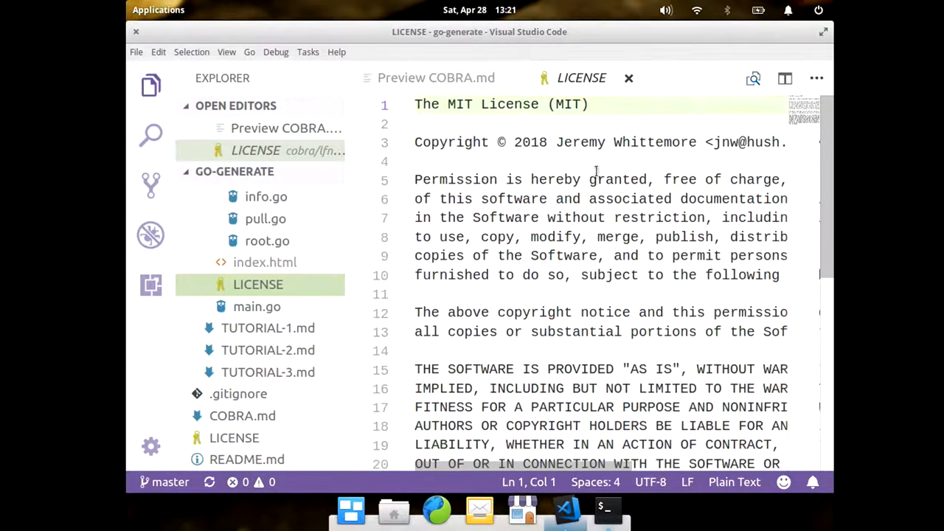
Skim TUTORIAL-2.md, TUTORIAL-1.md and main.go, then read README.md's introduction
{"action": "left_click", "coordinate": [267, 241]}
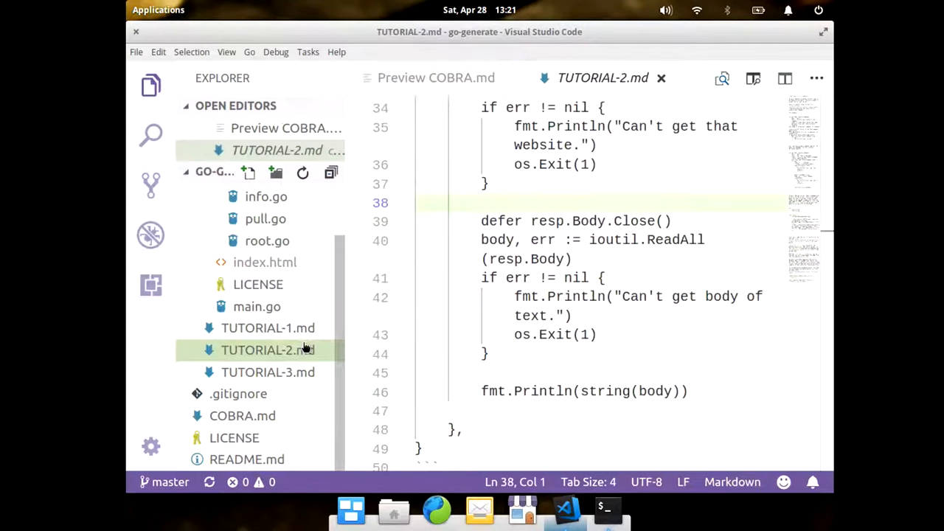
{"action": "left_click", "coordinate": [268, 328]}
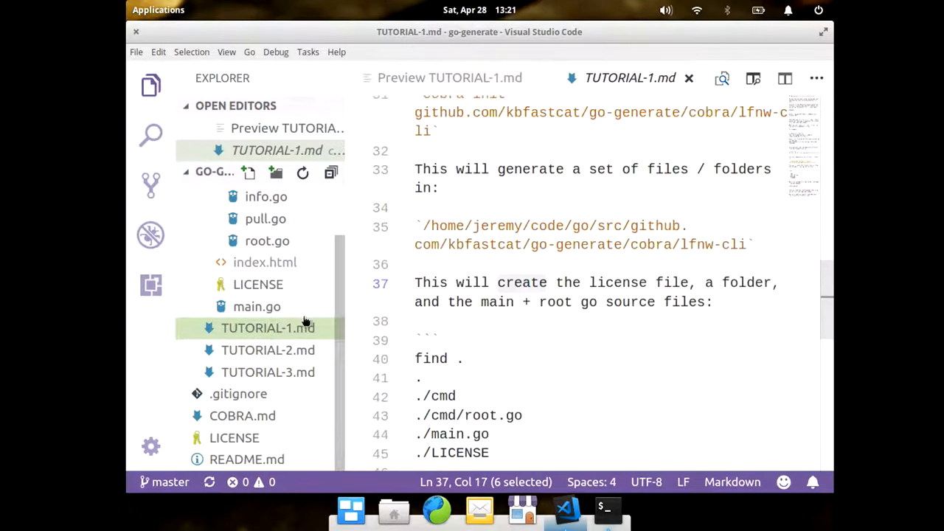
{"action": "left_click", "coordinate": [257, 306]}
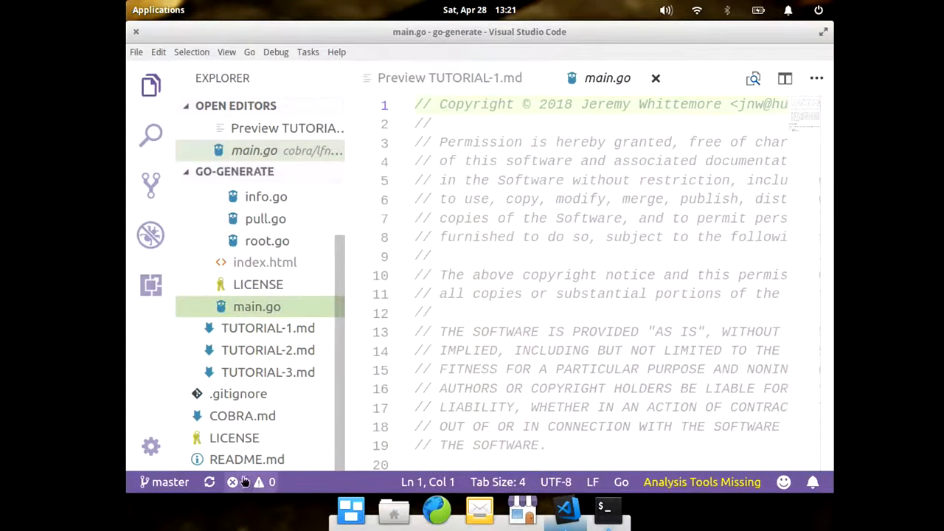
{"action": "left_click", "coordinate": [247, 459]}
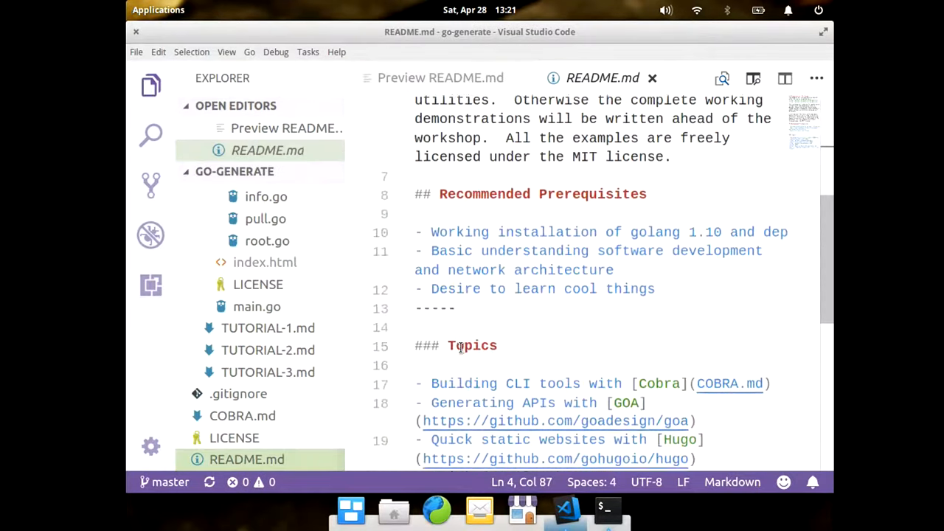
{"action": "scroll", "scroll_direction": "down", "scroll_amount": 3}
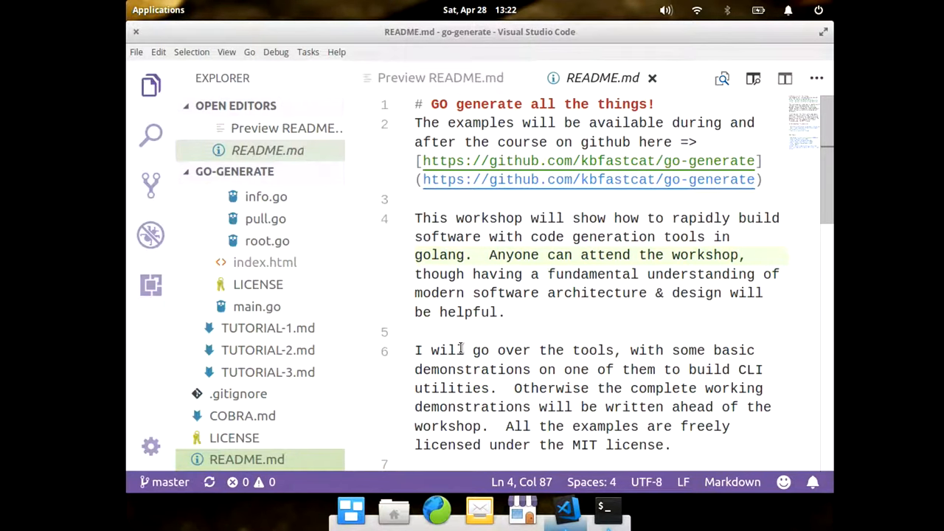
{"action": "mouse_move", "coordinate": [437, 509]}
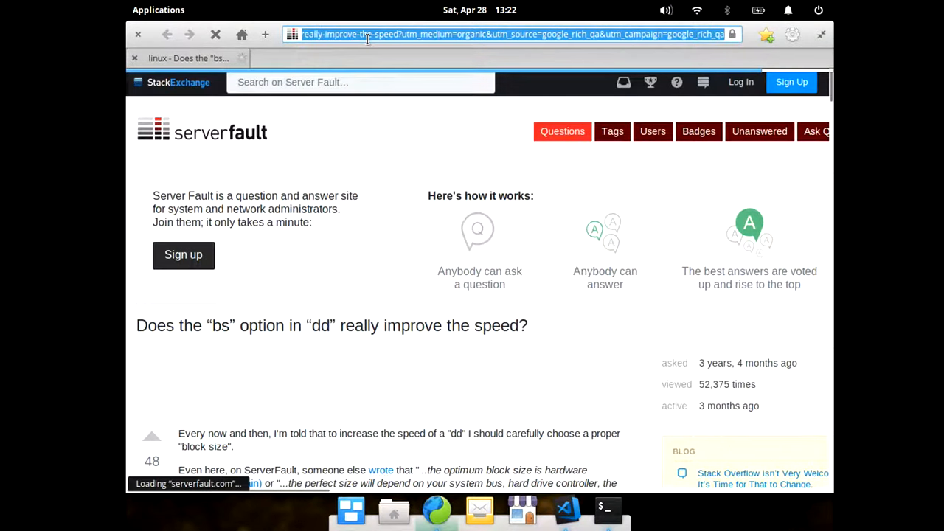
Search Google for 'goa design' and open the goa.design result
{"action": "type", "text": "g"}
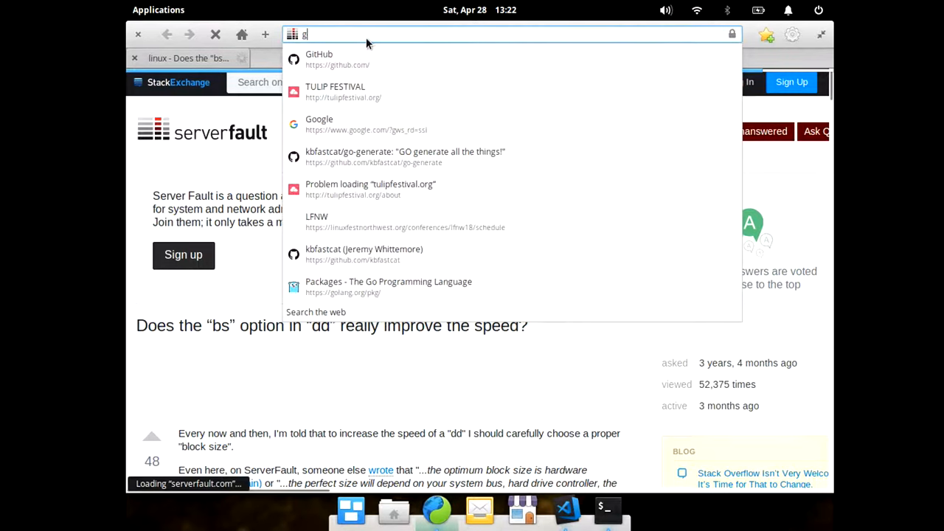
{"action": "type", "text": "oogle"}
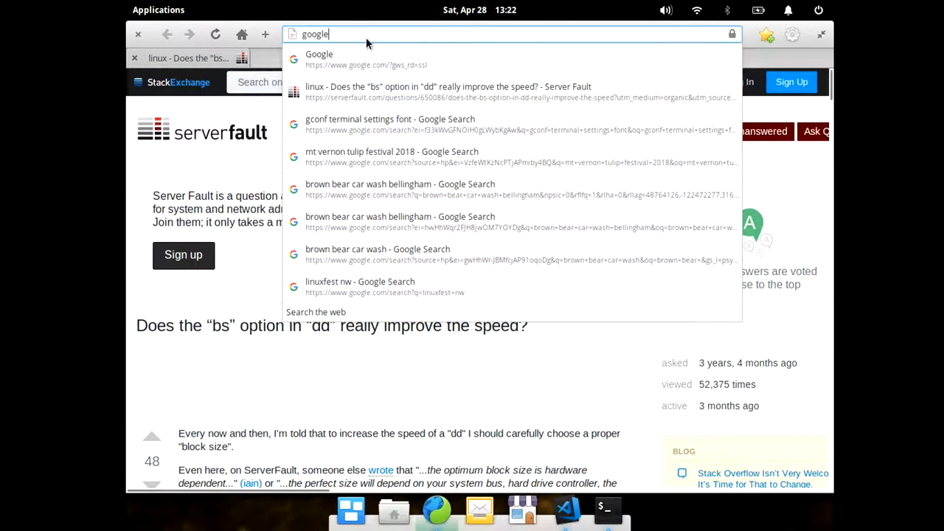
{"action": "left_click", "coordinate": [319, 59]}
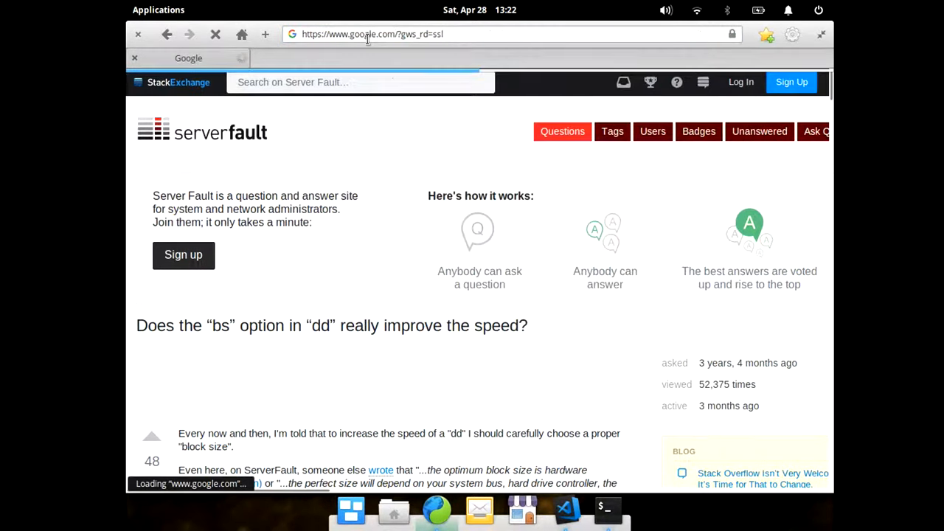
{"action": "type", "text": "goa design"}
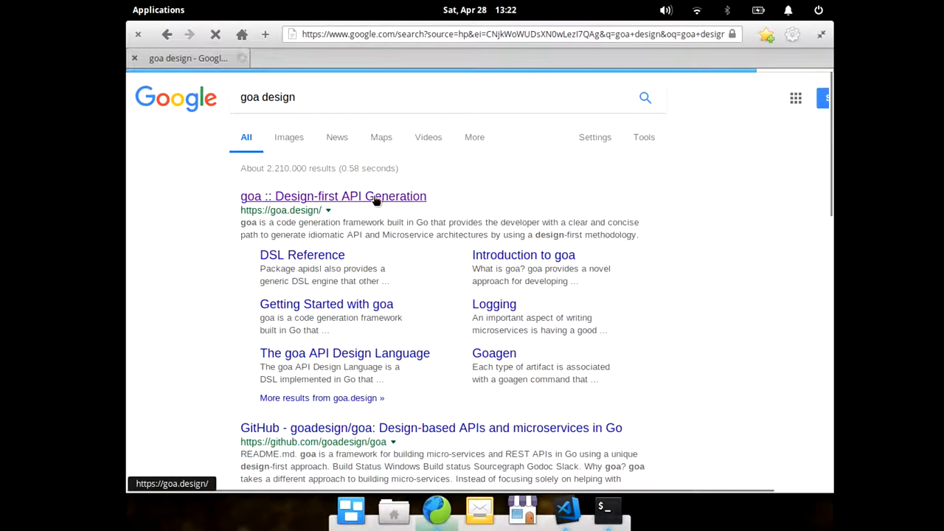
{"action": "left_click", "coordinate": [333, 196]}
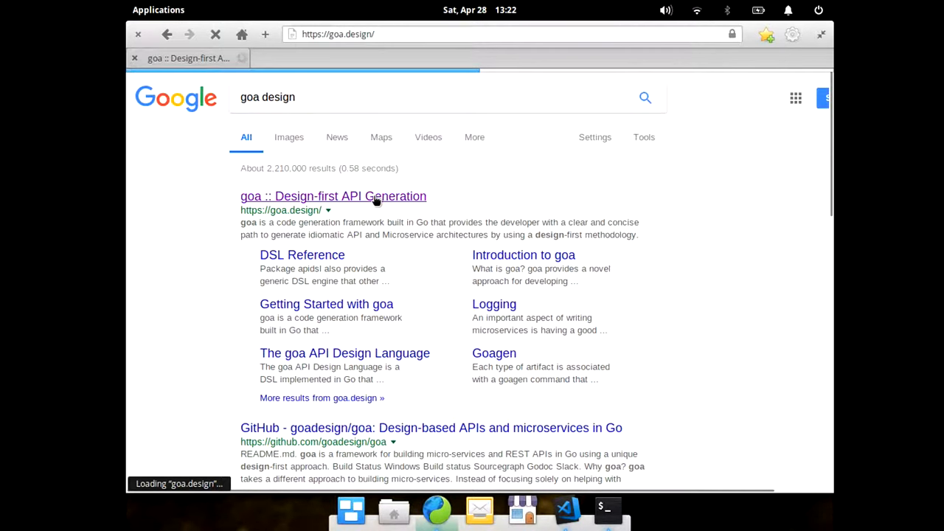
Scroll past goa.design's feature overview and open the goa API Design Language page
{"action": "left_click", "coordinate": [334, 196]}
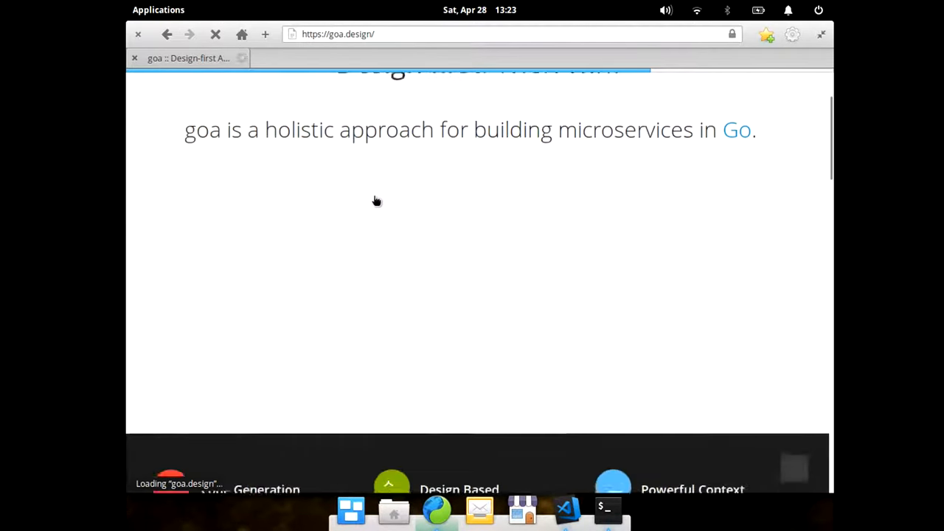
{"action": "scroll", "scroll_direction": "down", "scroll_amount": 3}
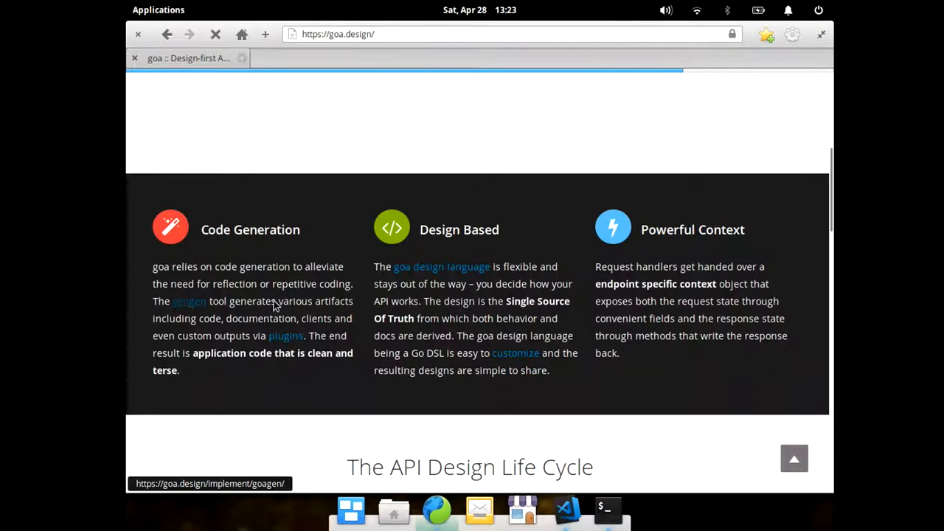
{"action": "left_click", "coordinate": [441, 266]}
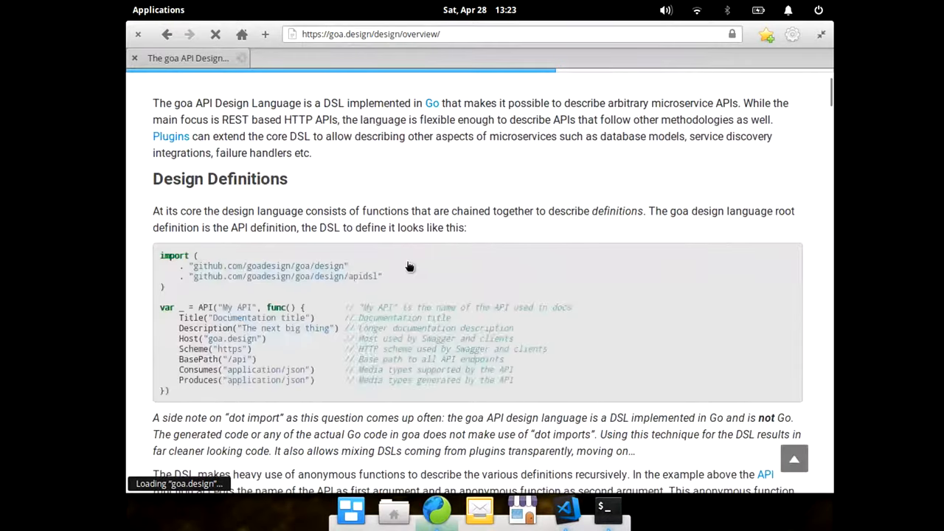
{"action": "scroll", "scroll_direction": "down", "scroll_amount": 3}
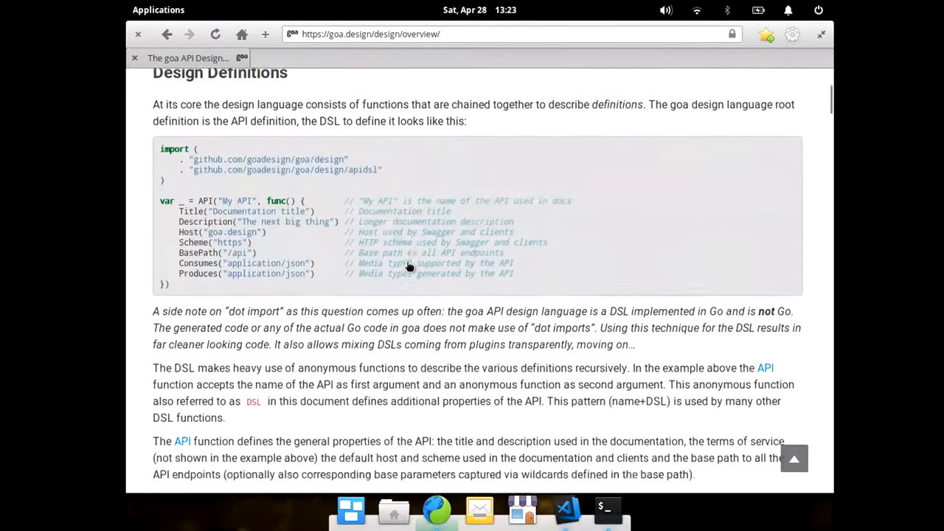
{"action": "scroll", "scroll_direction": "up", "scroll_amount": 3}
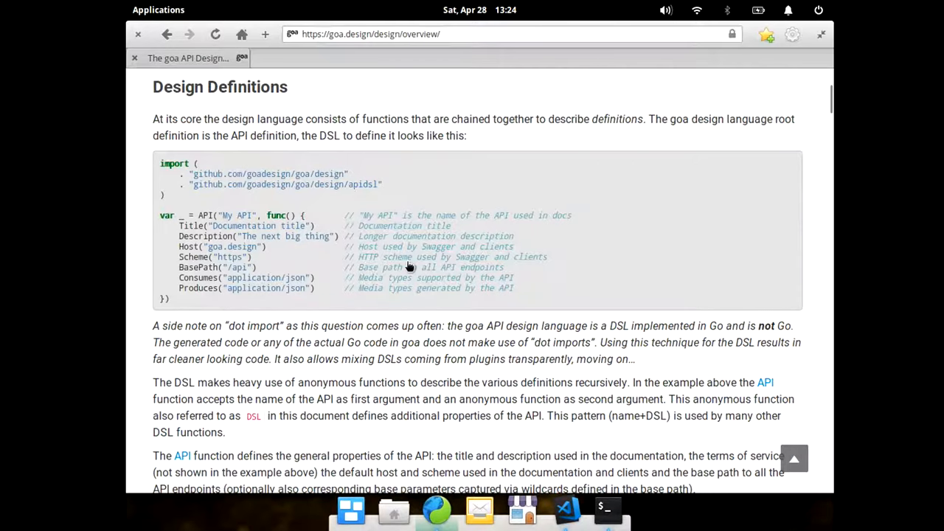
{"action": "scroll", "scroll_direction": "down", "scroll_amount": 3}
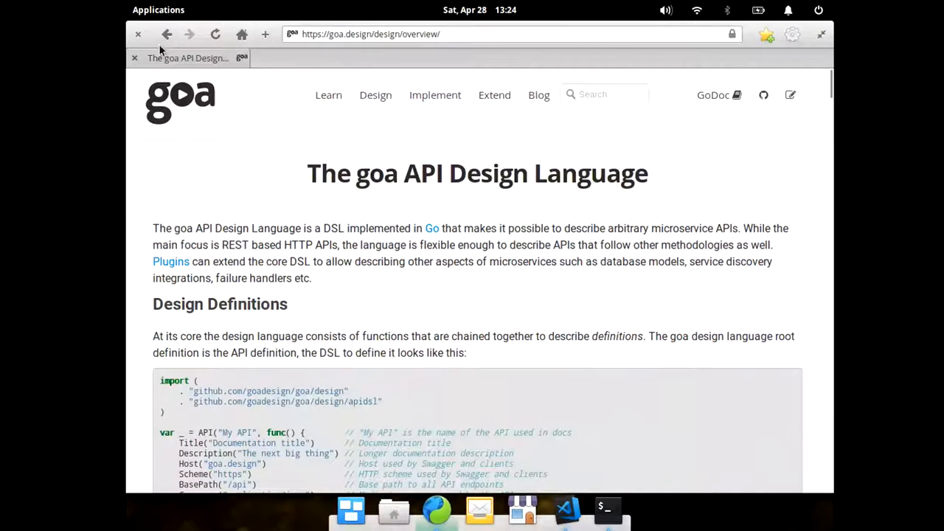
Return to Google, search 'hugo go' and open the gohugo.io result
{"action": "left_click", "coordinate": [167, 34]}
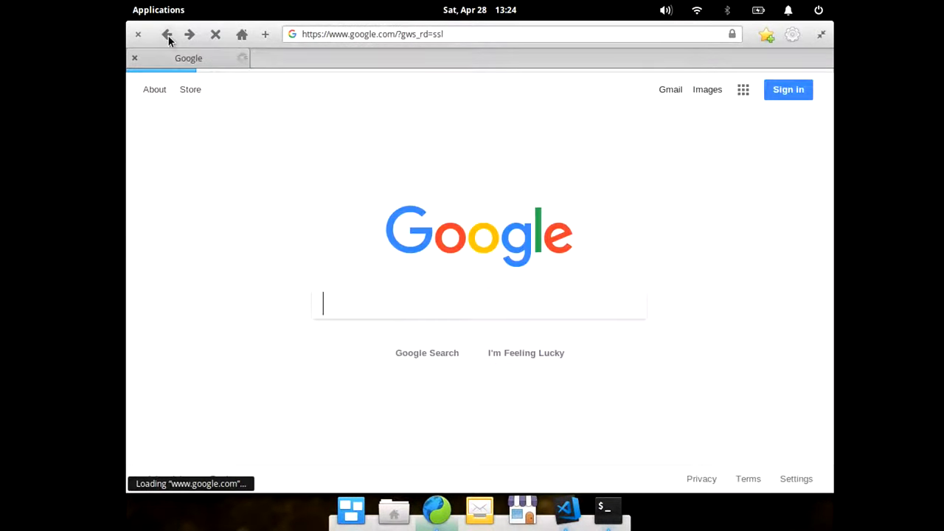
{"action": "type", "text": "hugo go"}
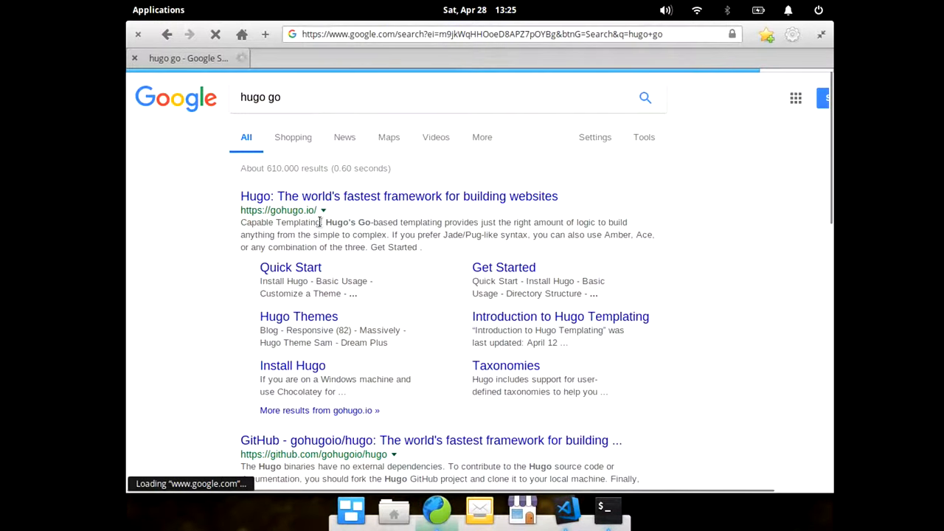
{"action": "left_click", "coordinate": [398, 197]}
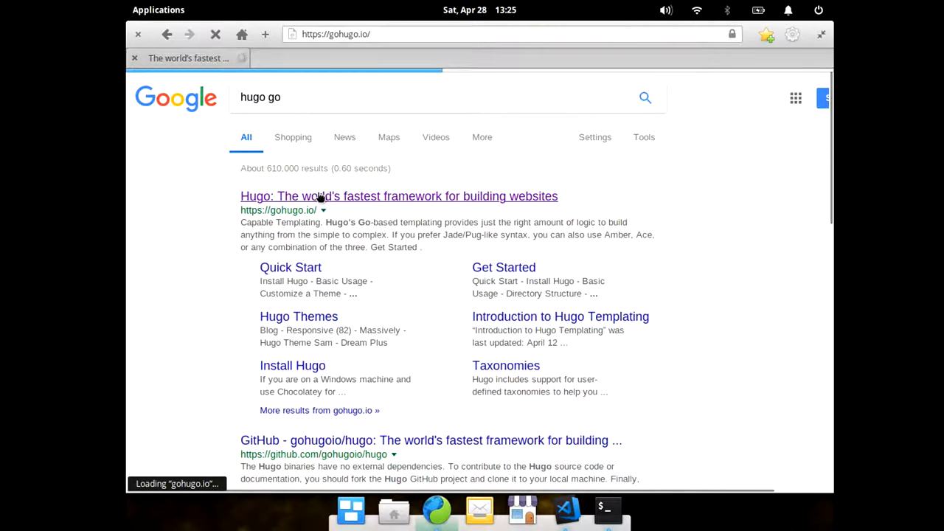
Scroll the Hugo home page and open the Quick Start guide
{"action": "left_click", "coordinate": [398, 196]}
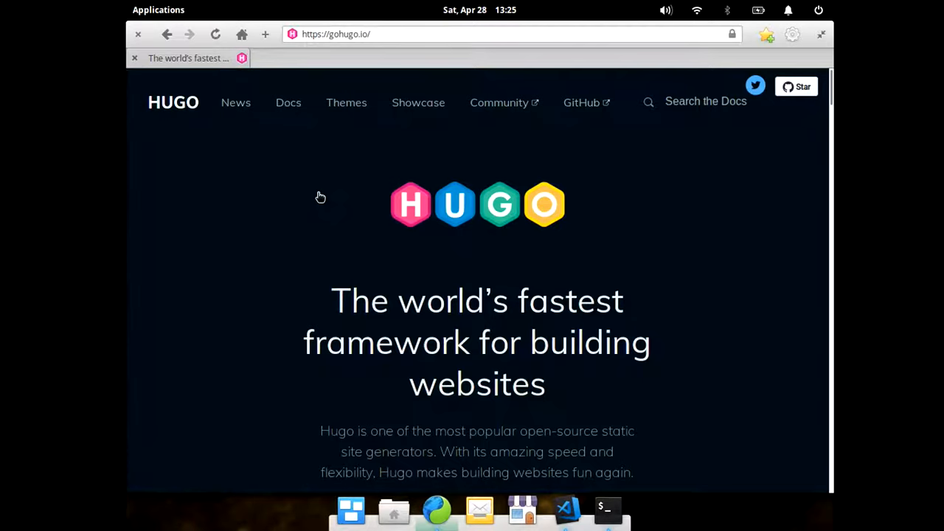
{"action": "scroll", "scroll_direction": "down", "scroll_amount": 3}
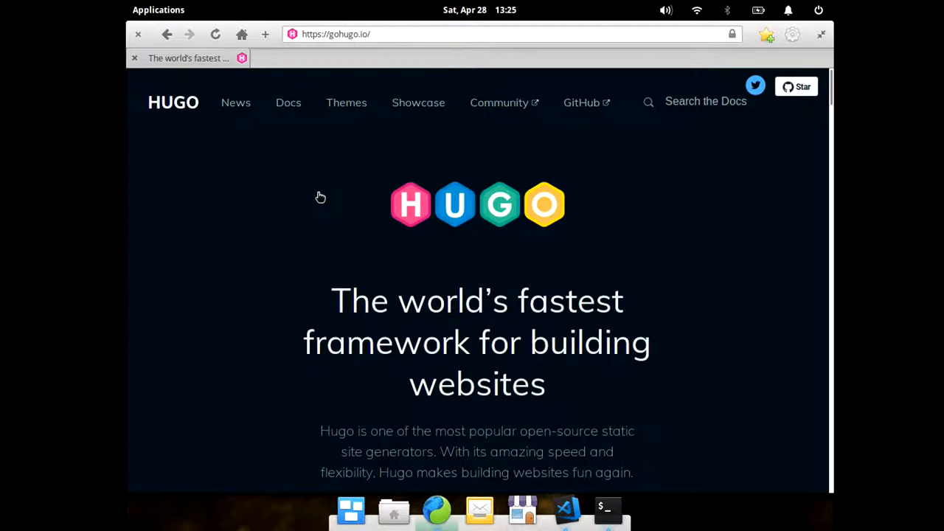
{"action": "scroll", "scroll_direction": "down", "scroll_amount": 3}
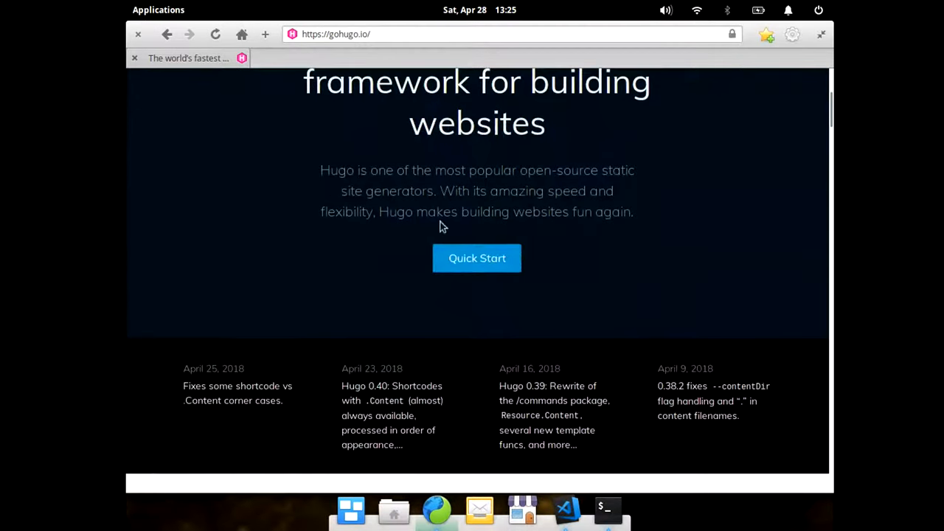
{"action": "left_click", "coordinate": [476, 258]}
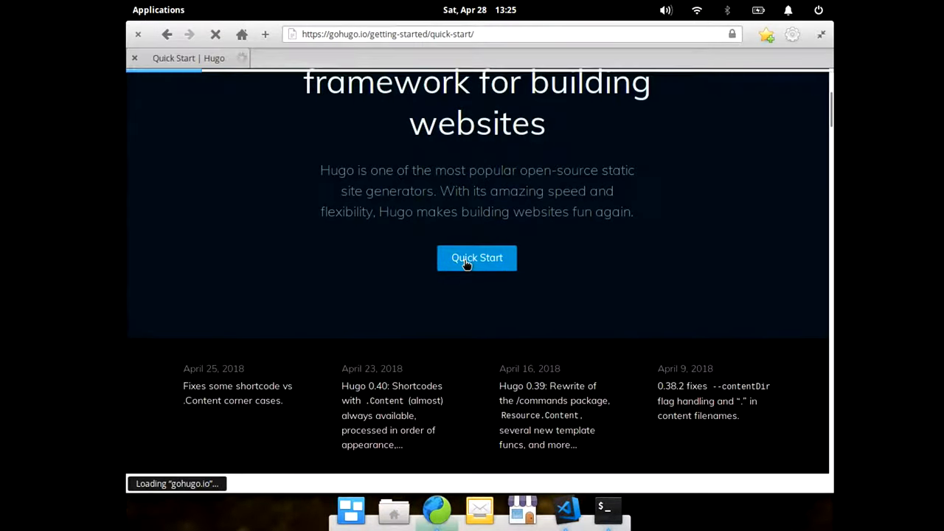
{"action": "left_click", "coordinate": [477, 258]}
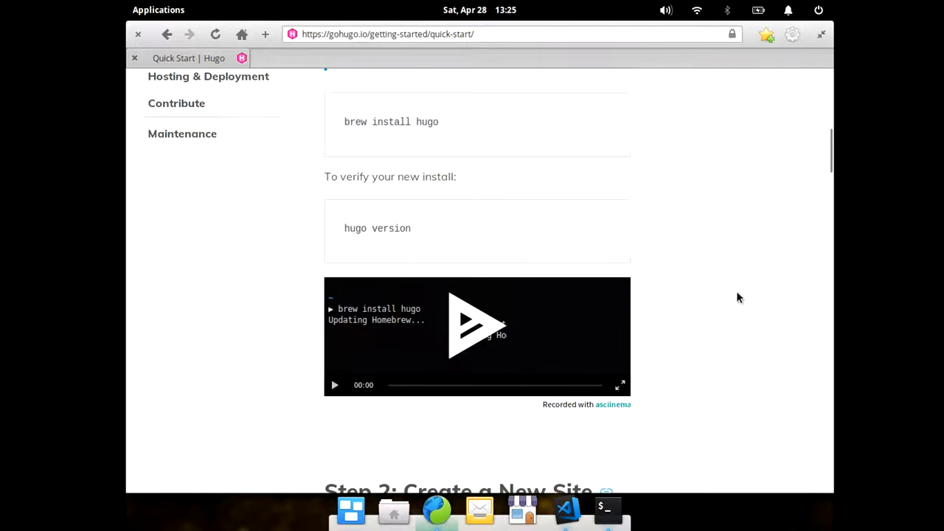
Read the Quick Start through installation and new-site creation to Step 3: Add a Theme
{"action": "scroll", "scroll_direction": "down", "scroll_amount": 3}
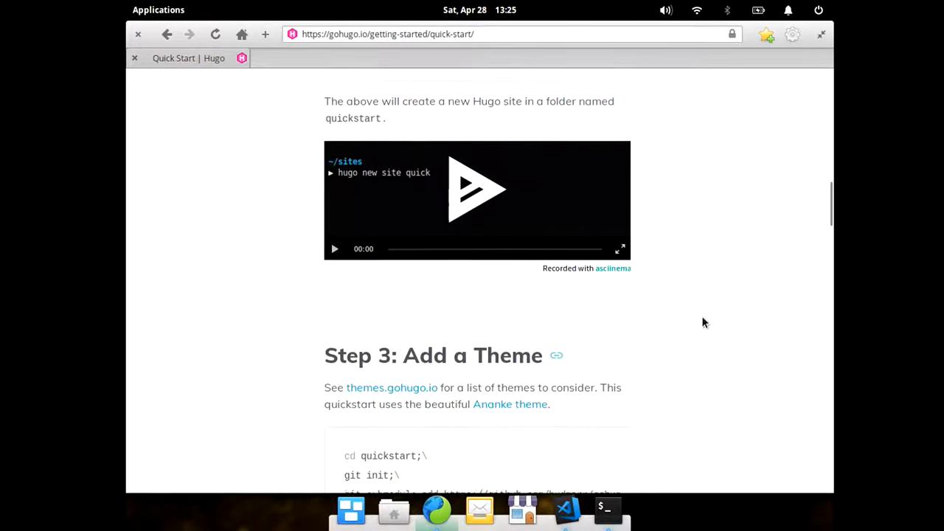
{"action": "scroll", "scroll_direction": "up", "scroll_amount": 3}
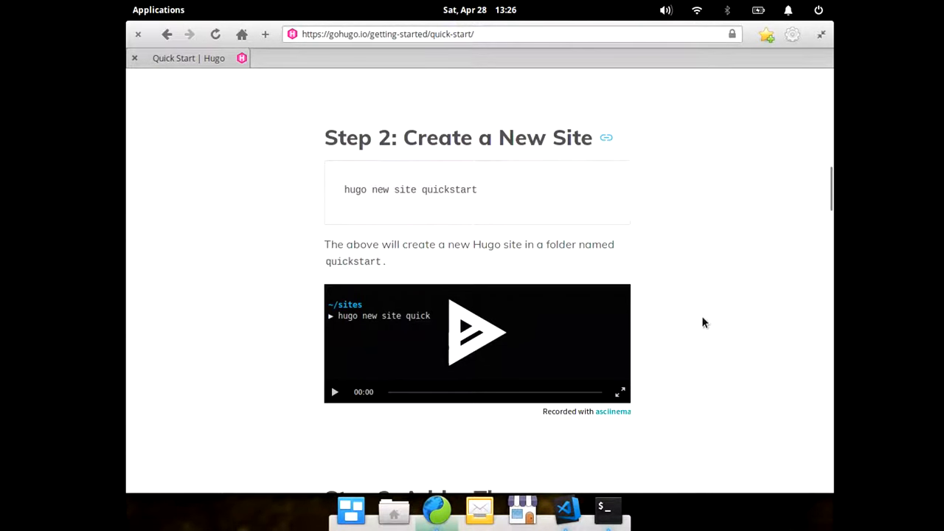
{"action": "scroll", "scroll_direction": "down", "scroll_amount": 3}
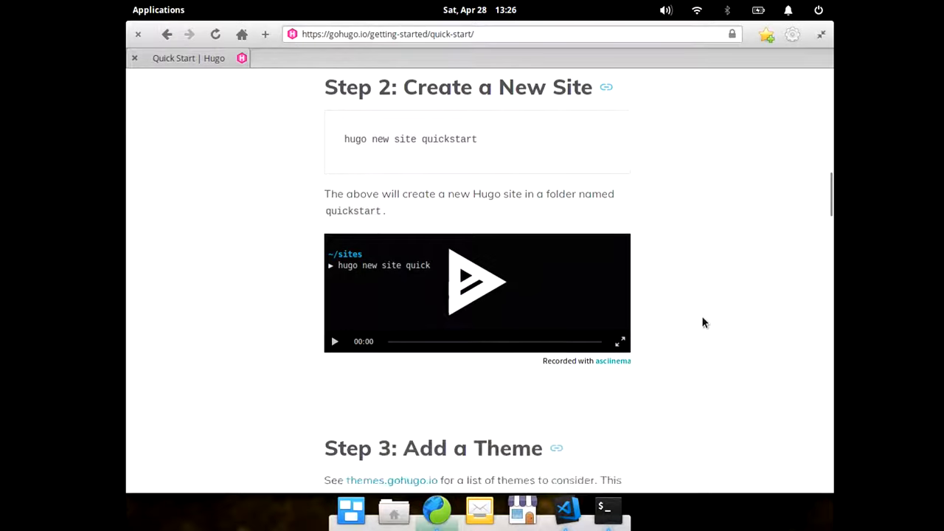
{"action": "scroll", "scroll_direction": "down", "scroll_amount": 3}
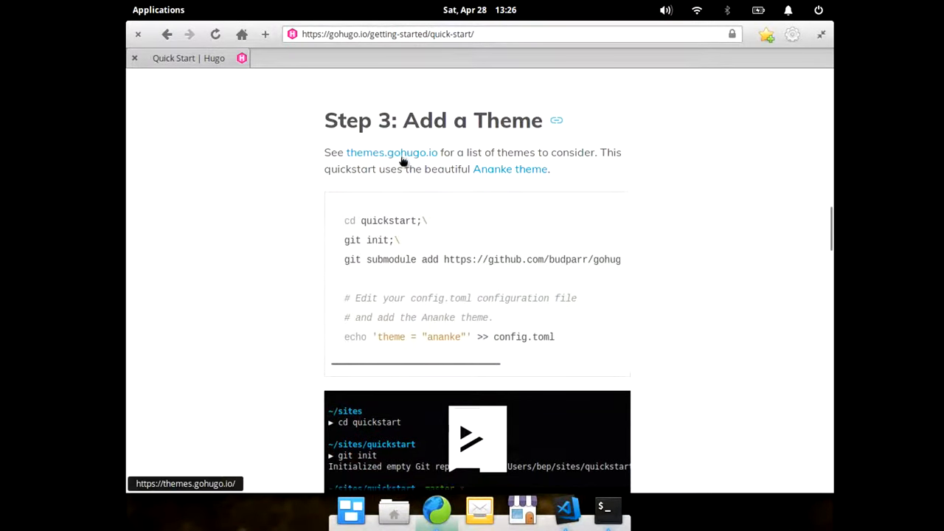
Open the themes.gohugo.io gallery and view the Ananke Gohugo Theme details page
{"action": "left_click", "coordinate": [391, 152]}
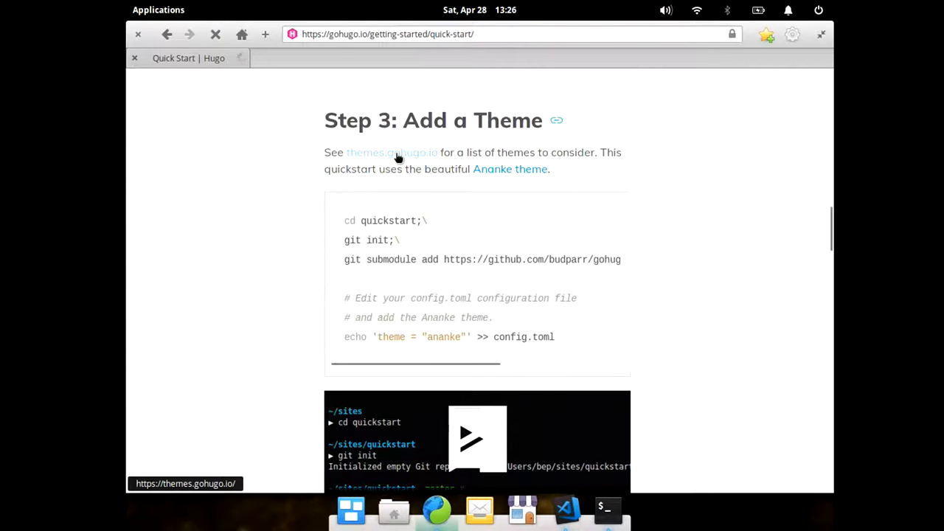
{"action": "left_click", "coordinate": [391, 153]}
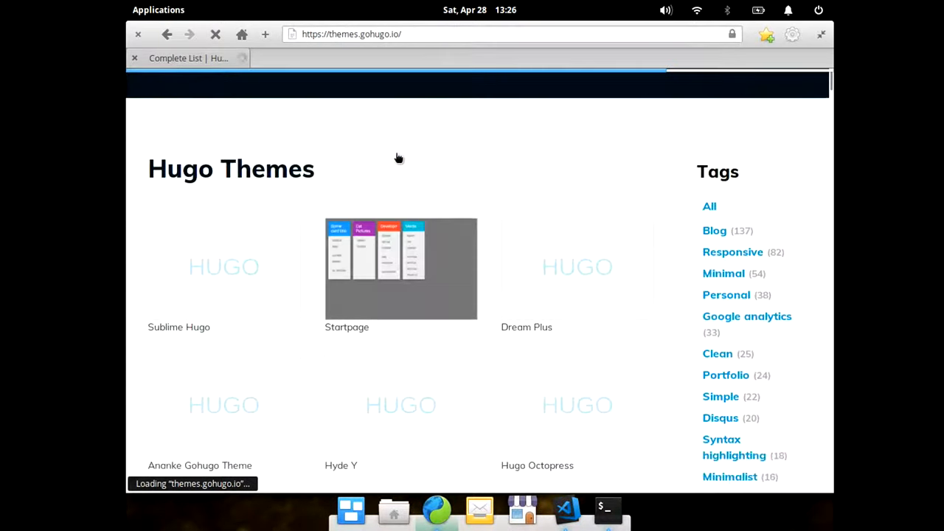
{"action": "scroll", "scroll_direction": "down", "scroll_amount": 3}
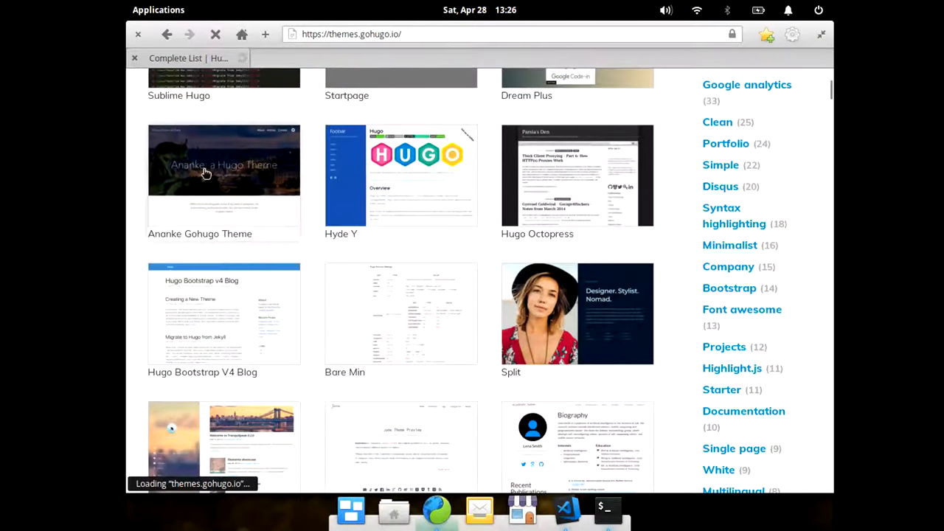
{"action": "left_click", "coordinate": [224, 175]}
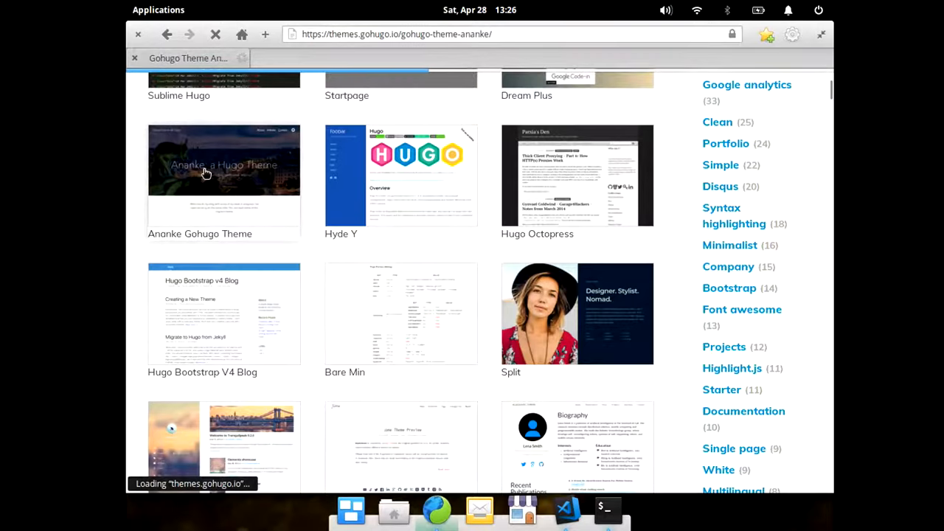
{"action": "left_click", "coordinate": [224, 174]}
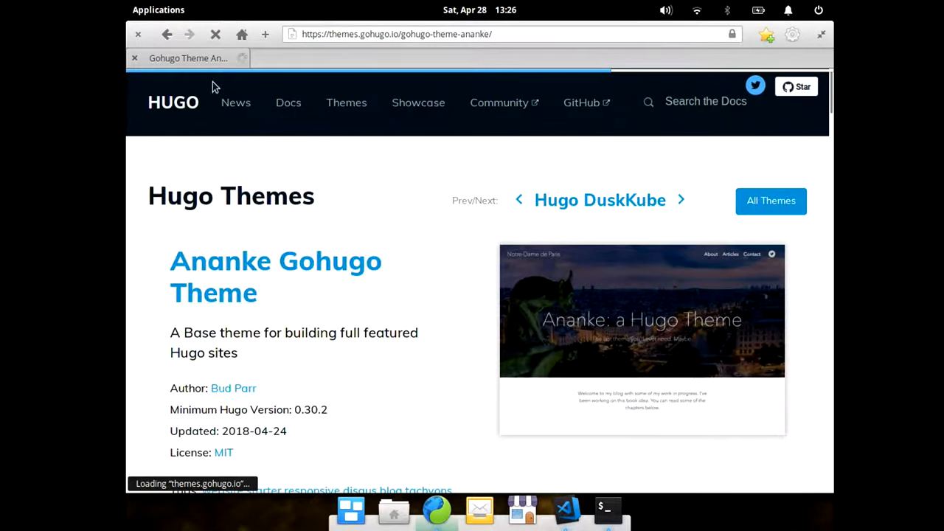
{"action": "left_click", "coordinate": [397, 34]}
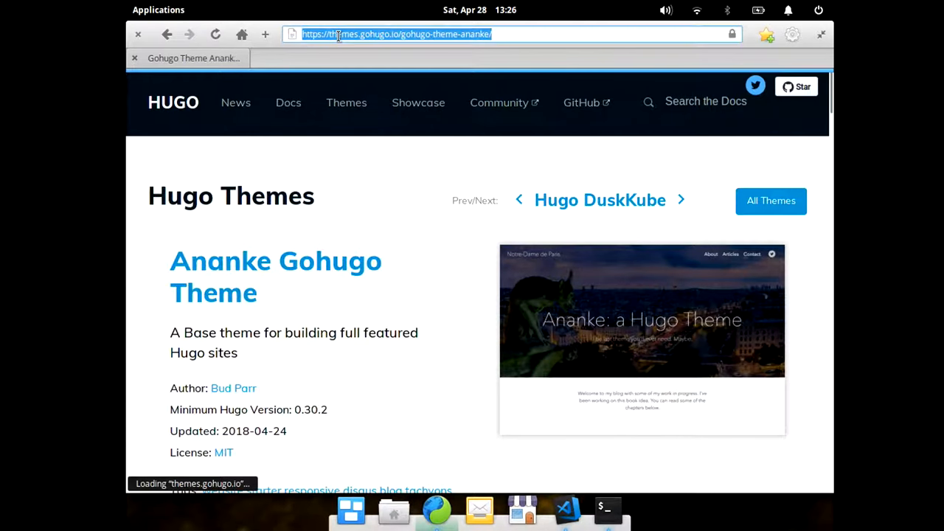
Search Google for 'grpc' and open the grpc.io homepage
{"action": "type", "text": "google.com/?gws_rd=ssl"}
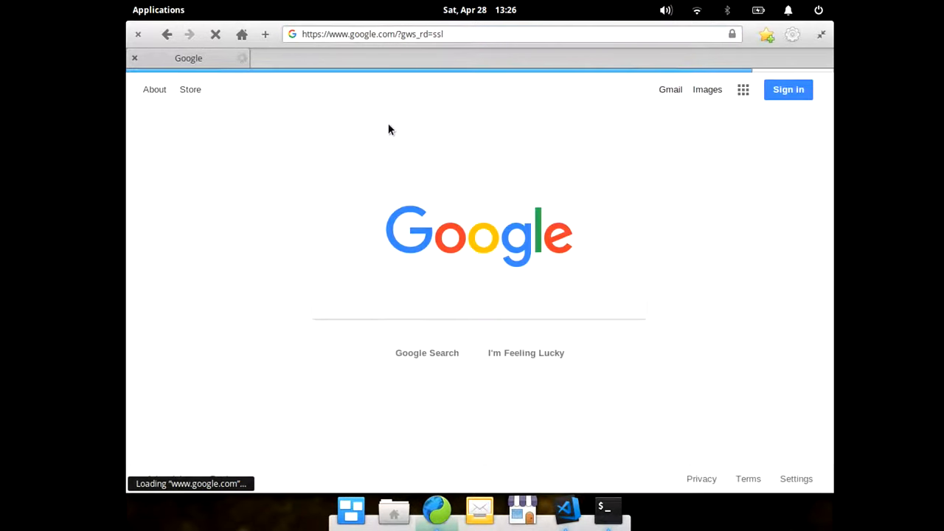
{"action": "type", "text": "grpc"}
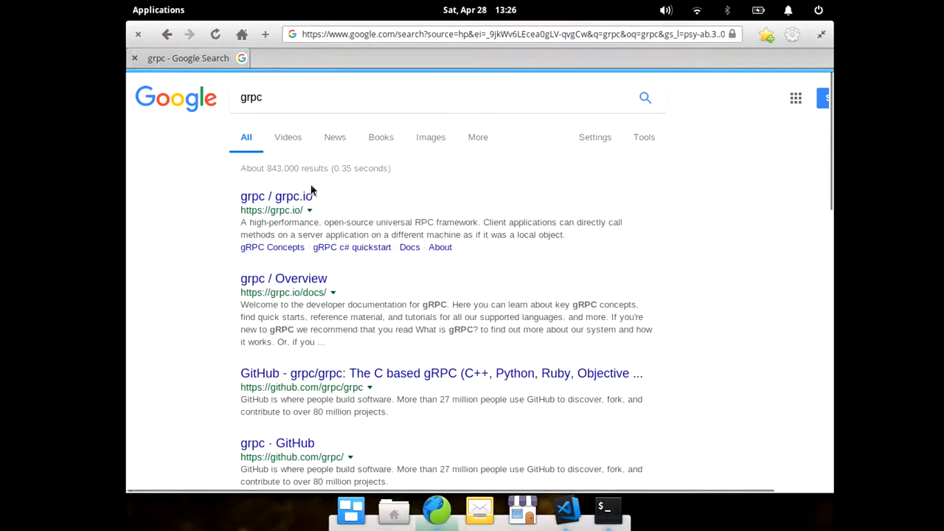
{"action": "left_click", "coordinate": [276, 196]}
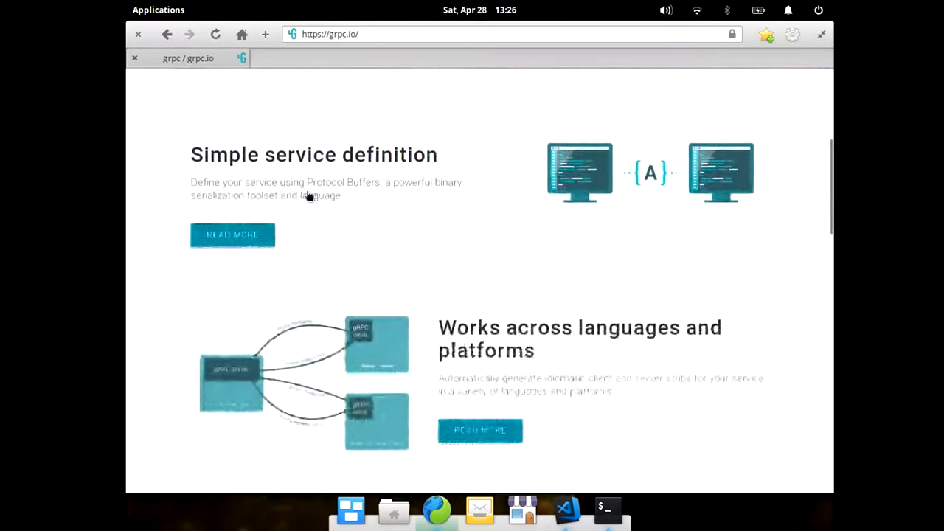
{"action": "scroll", "scroll_direction": "down", "scroll_amount": 3}
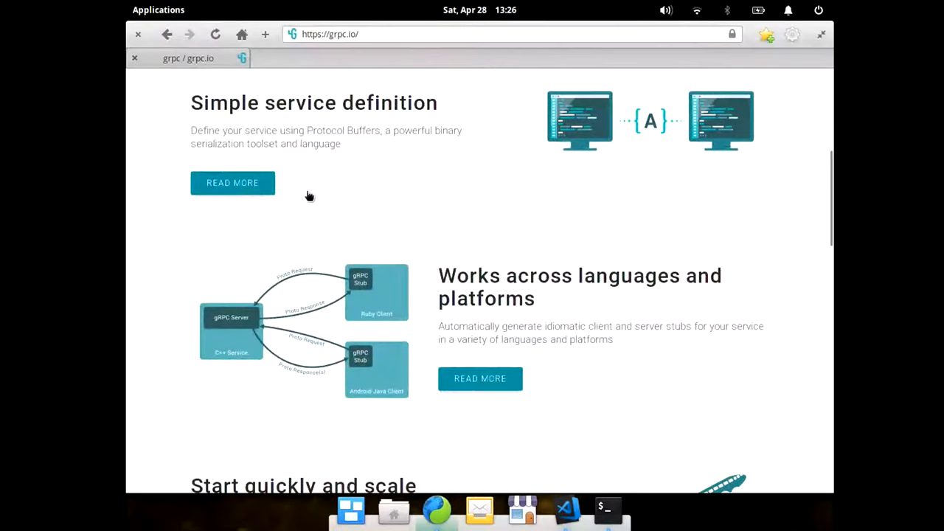
Open the gRPC Concepts guide from Simple service definition's READ MORE
{"action": "left_click", "coordinate": [233, 183]}
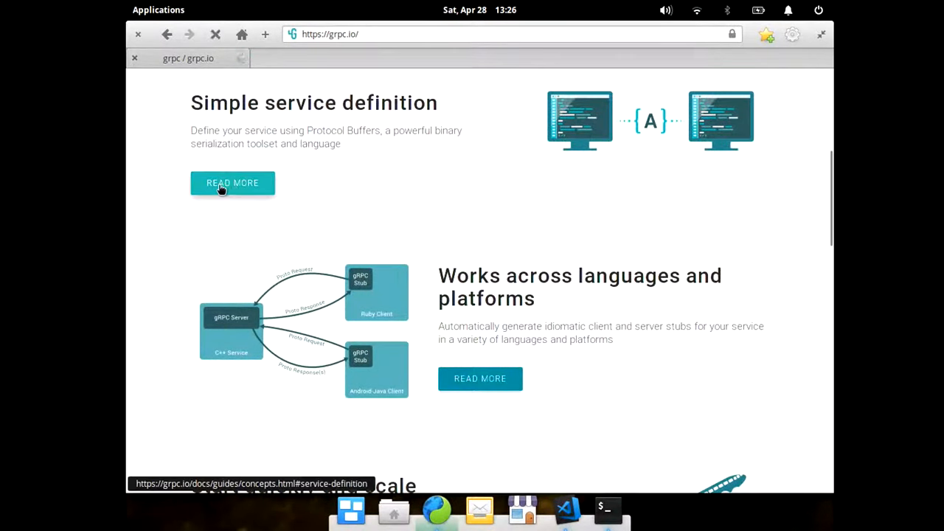
{"action": "left_click", "coordinate": [233, 182]}
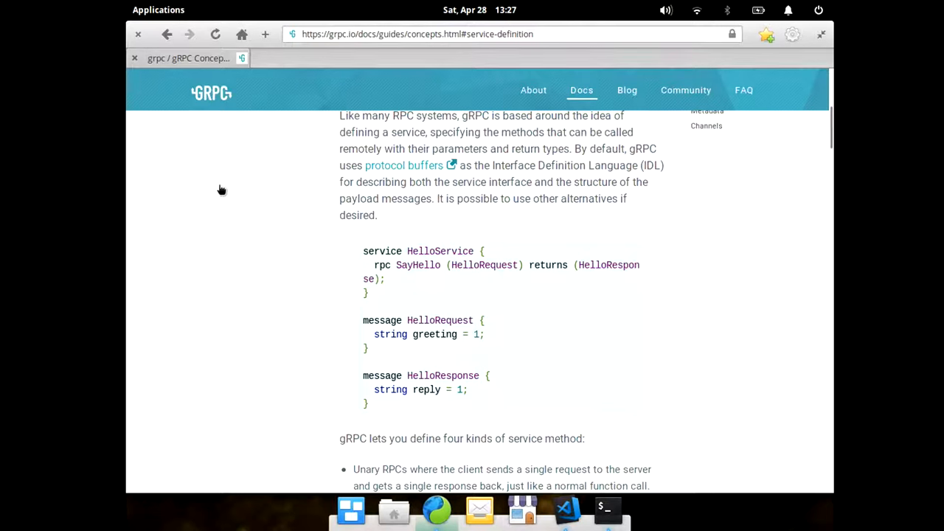
{"action": "mouse_move", "coordinate": [306, 188]}
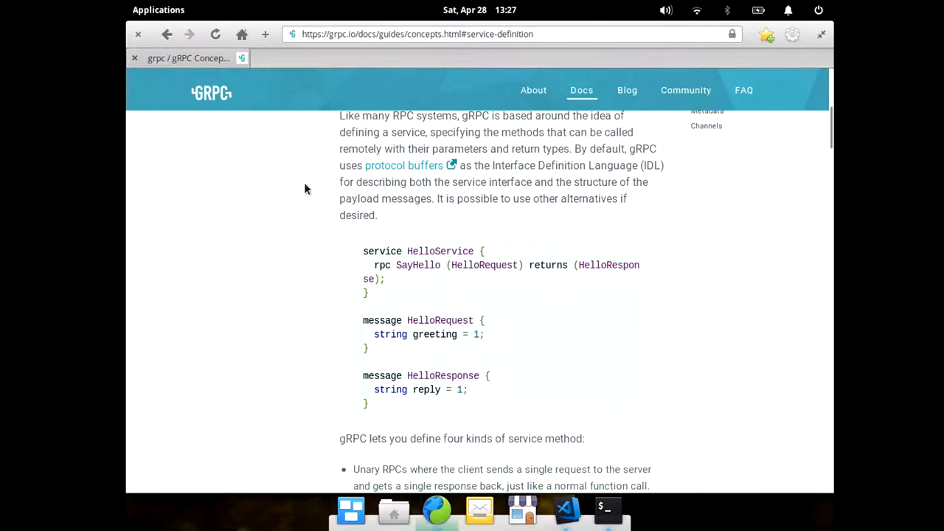
{"action": "scroll", "scroll_direction": "down", "scroll_amount": 3}
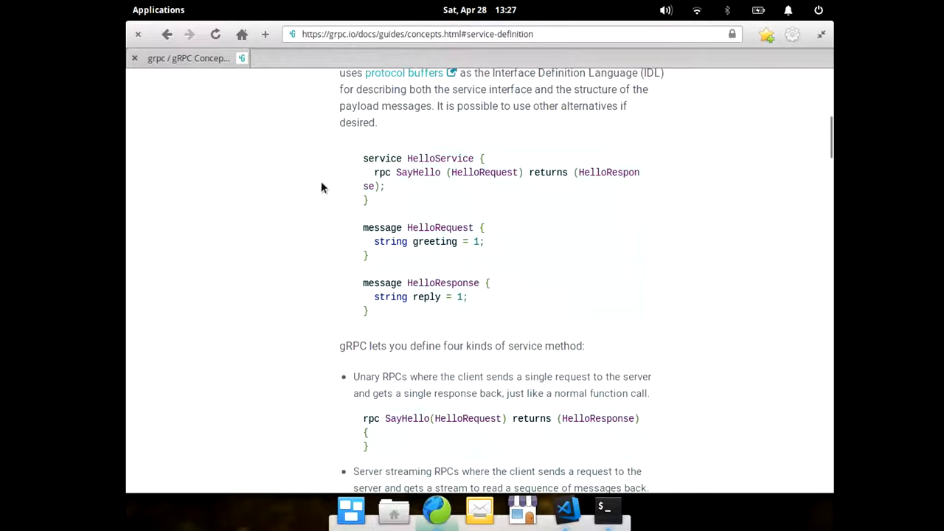
{"action": "scroll", "scroll_direction": "down", "scroll_amount": 3}
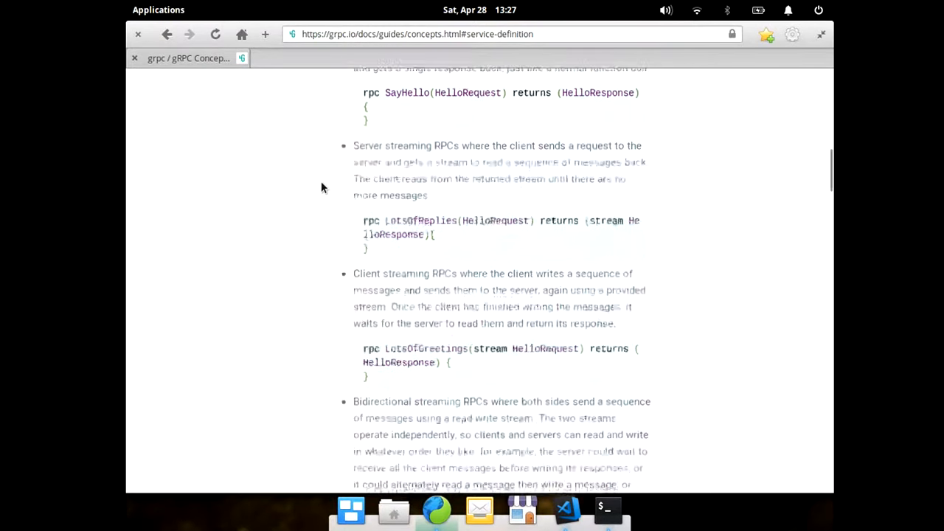
{"action": "scroll", "scroll_direction": "up", "scroll_amount": 3}
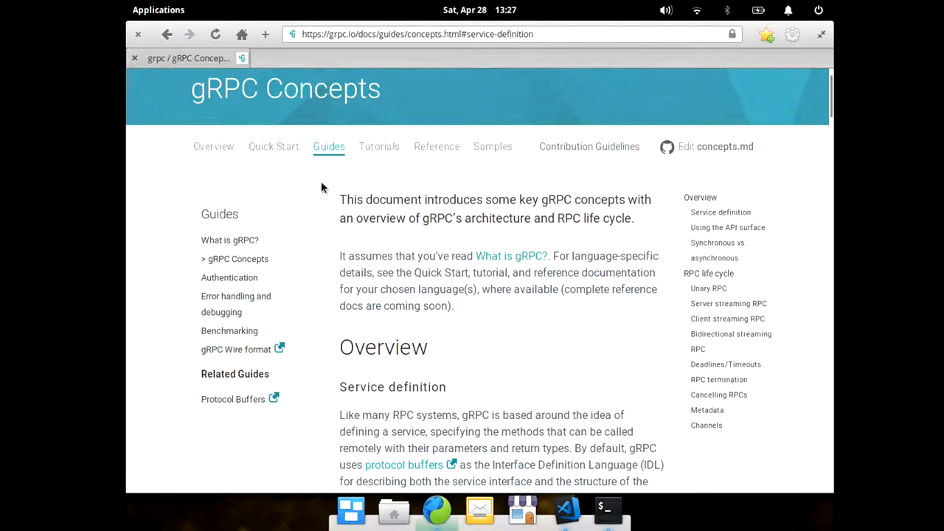
Read through the four RPC method types, then close the window to show the desktop
{"action": "scroll", "scroll_direction": "down", "scroll_amount": 3}
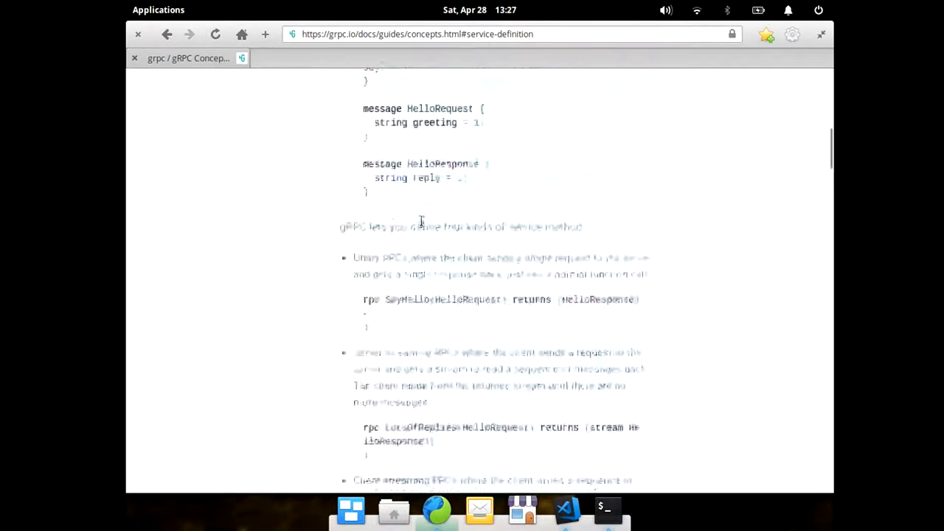
{"action": "scroll", "scroll_direction": "down", "scroll_amount": 3}
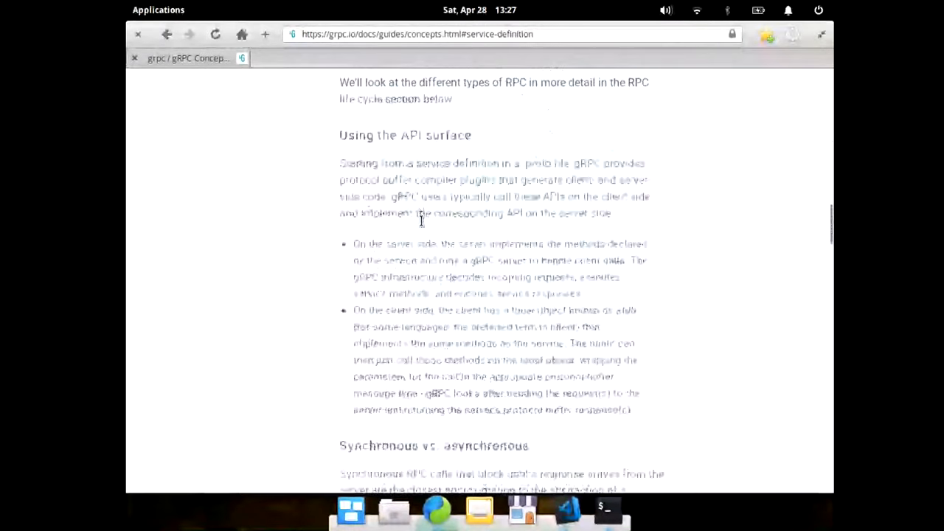
{"action": "scroll", "scroll_direction": "down", "scroll_amount": 3}
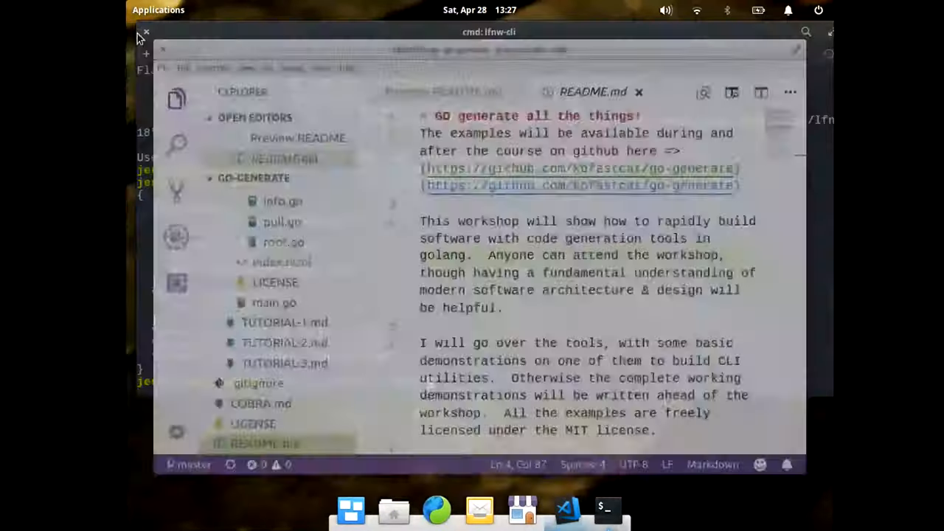
{"action": "left_click", "coordinate": [145, 32]}
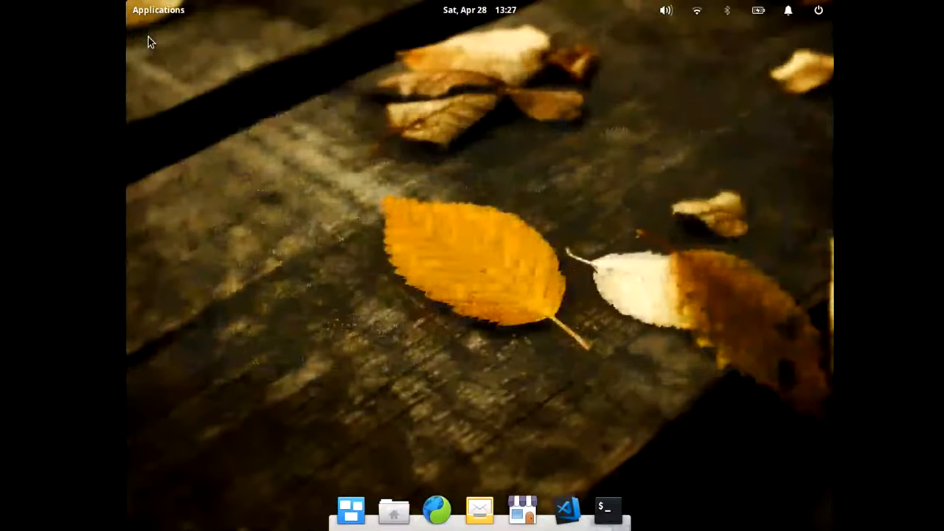